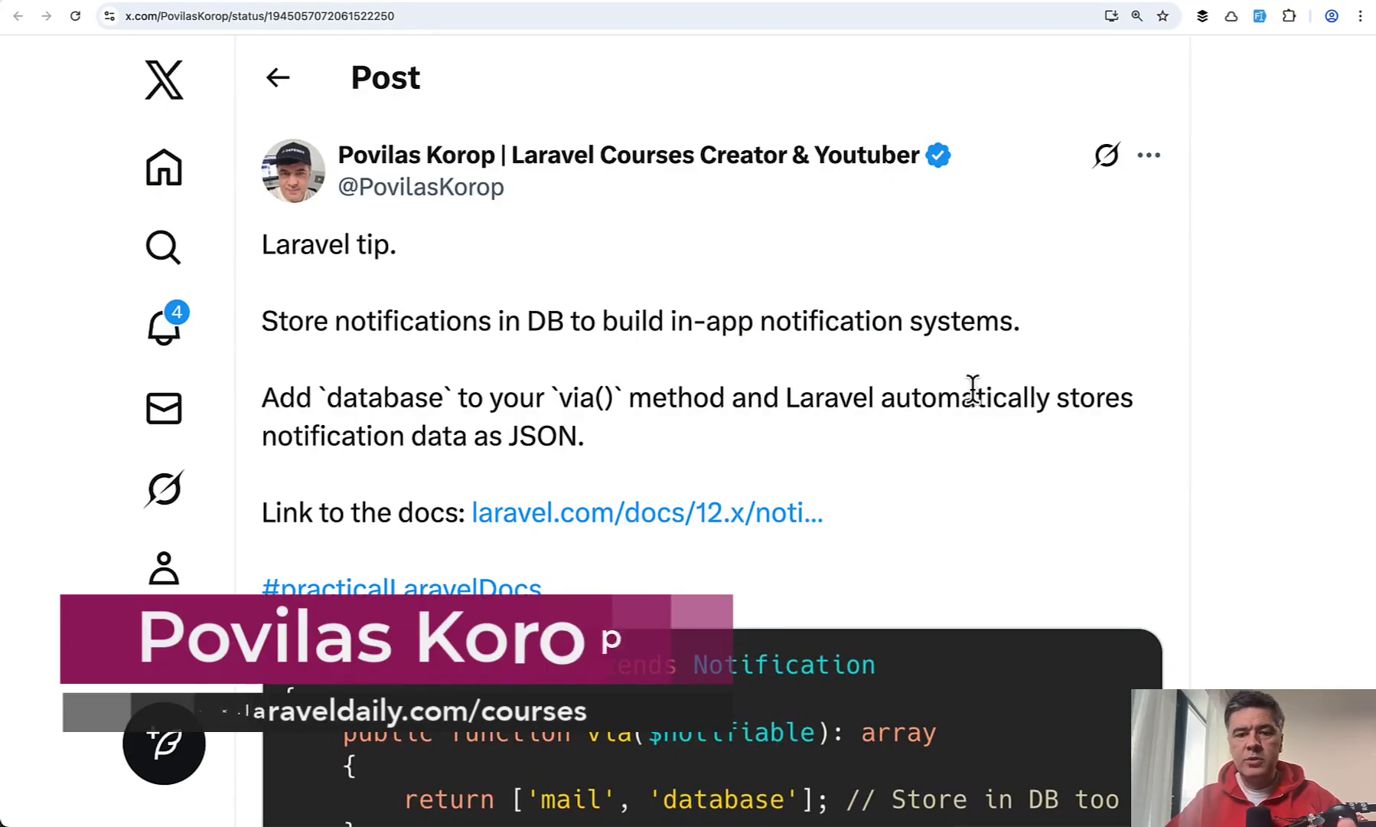
Step: After reading the X tip, create a task named 'sdfgfgfd' assigned to Aniya Kunde
{"action": "scroll", "scroll_direction": "down", "scroll_amount": 3}
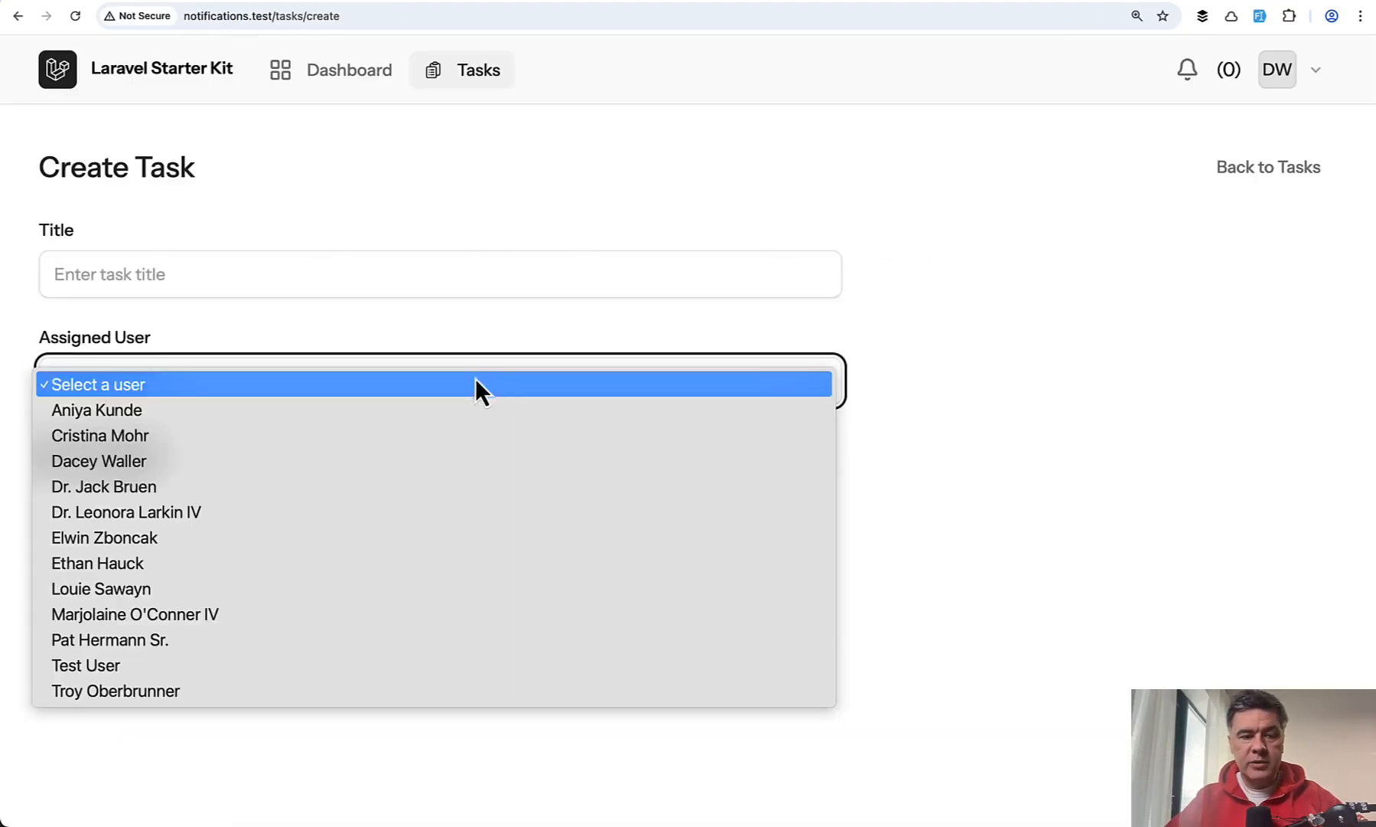
{"action": "left_click", "coordinate": [97, 409]}
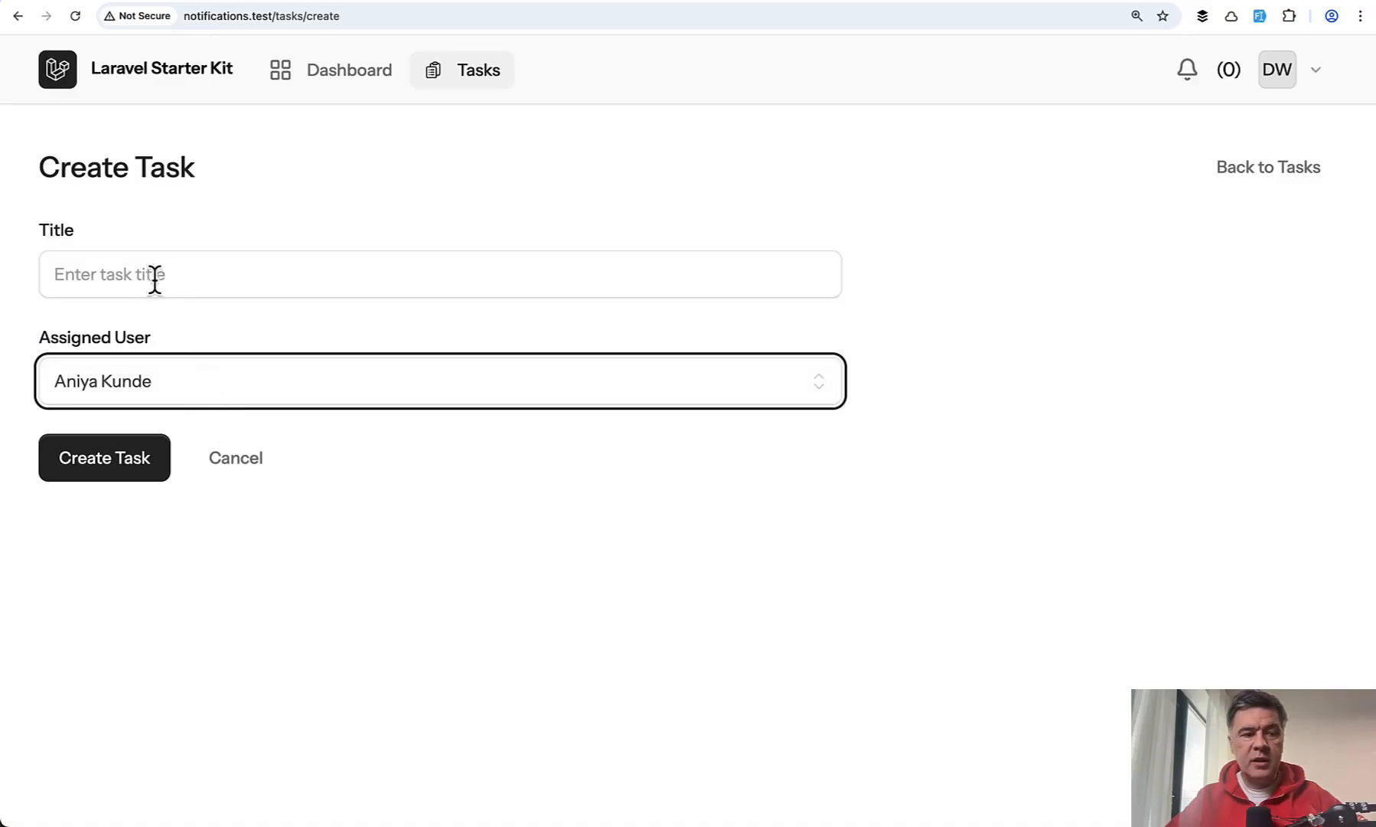
{"action": "type", "text": "sdfgfgfd"}
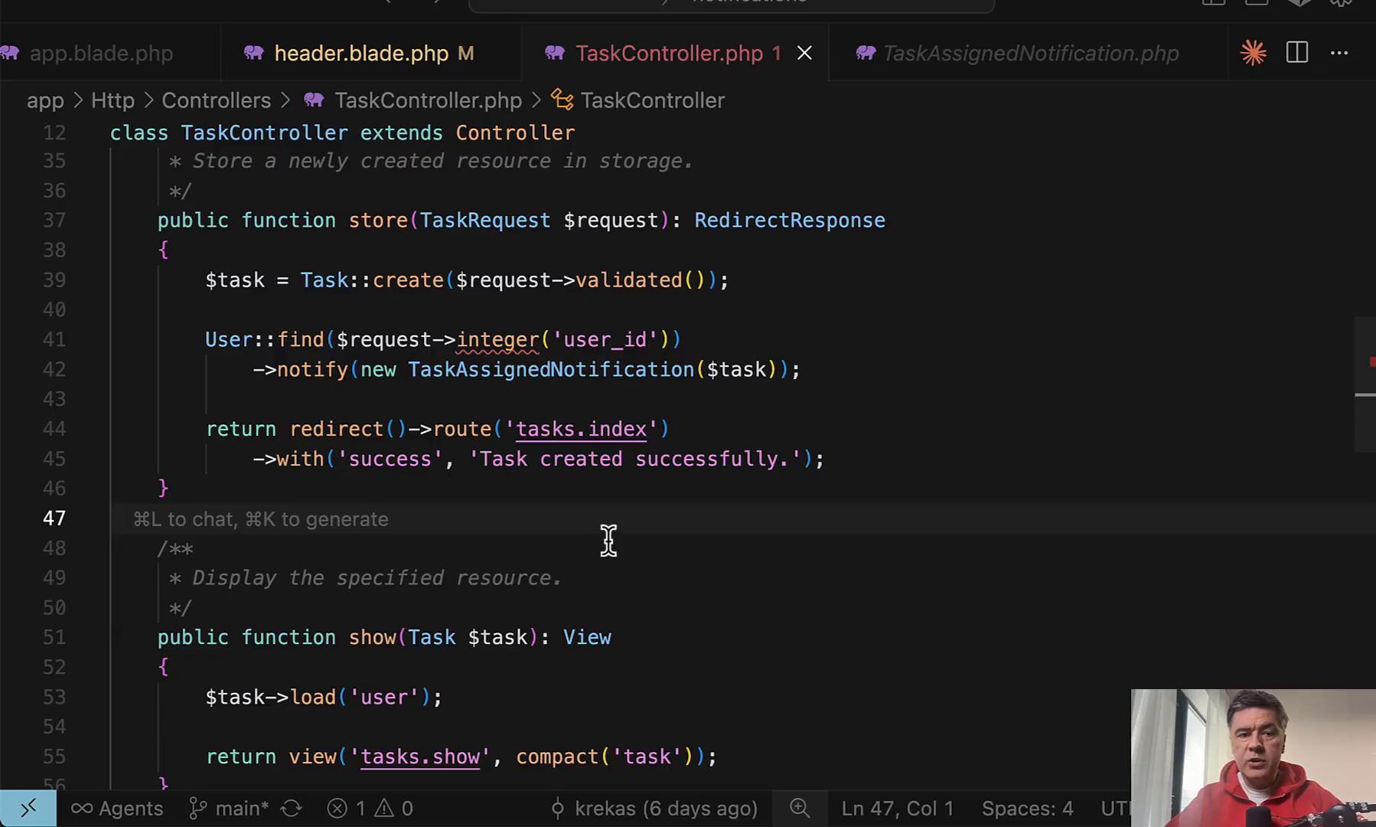
Step: Review store() in TaskController, then the via() and toDatabase() methods of TaskAssignedNotification
{"action": "left_click", "coordinate": [245, 340]}
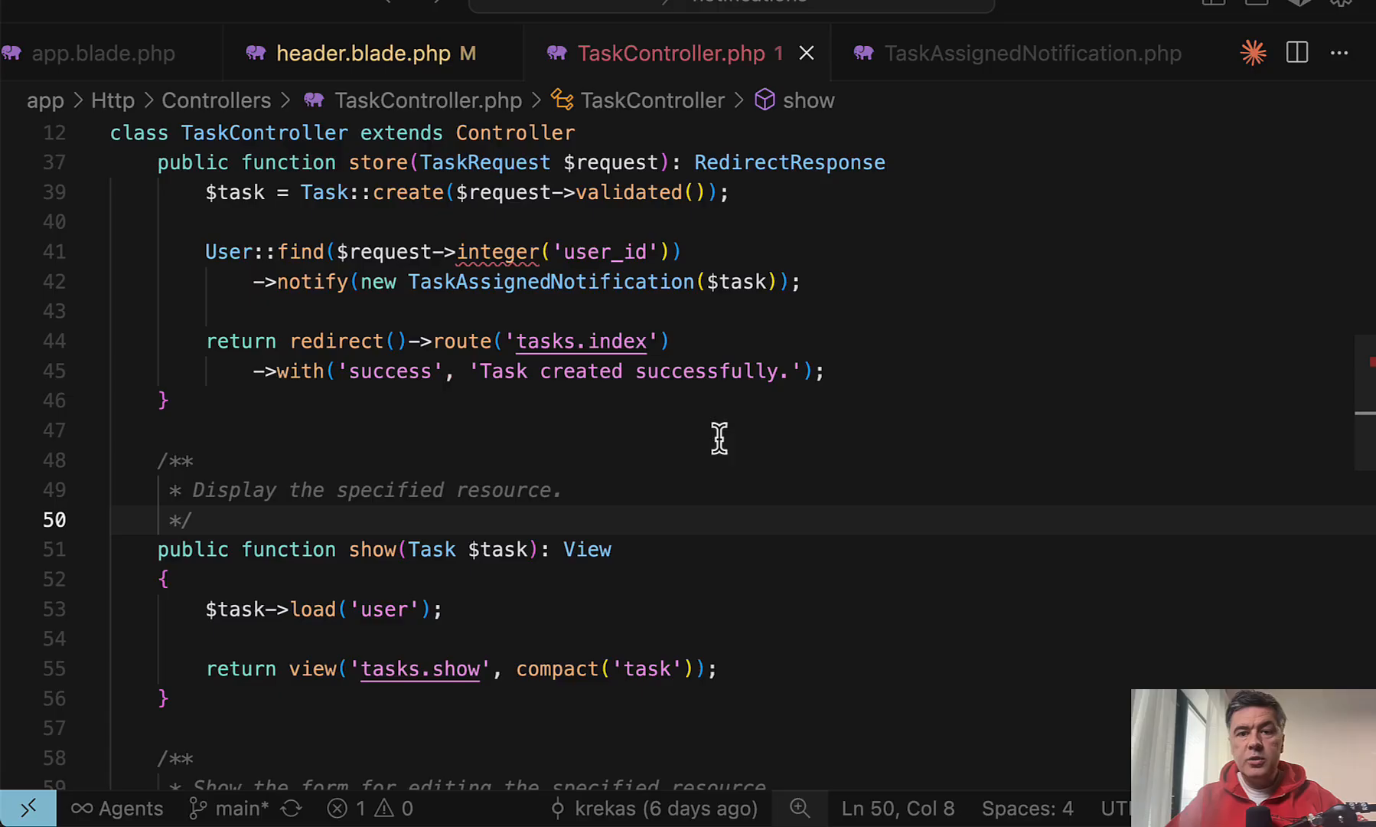
{"action": "left_click", "coordinate": [1035, 52]}
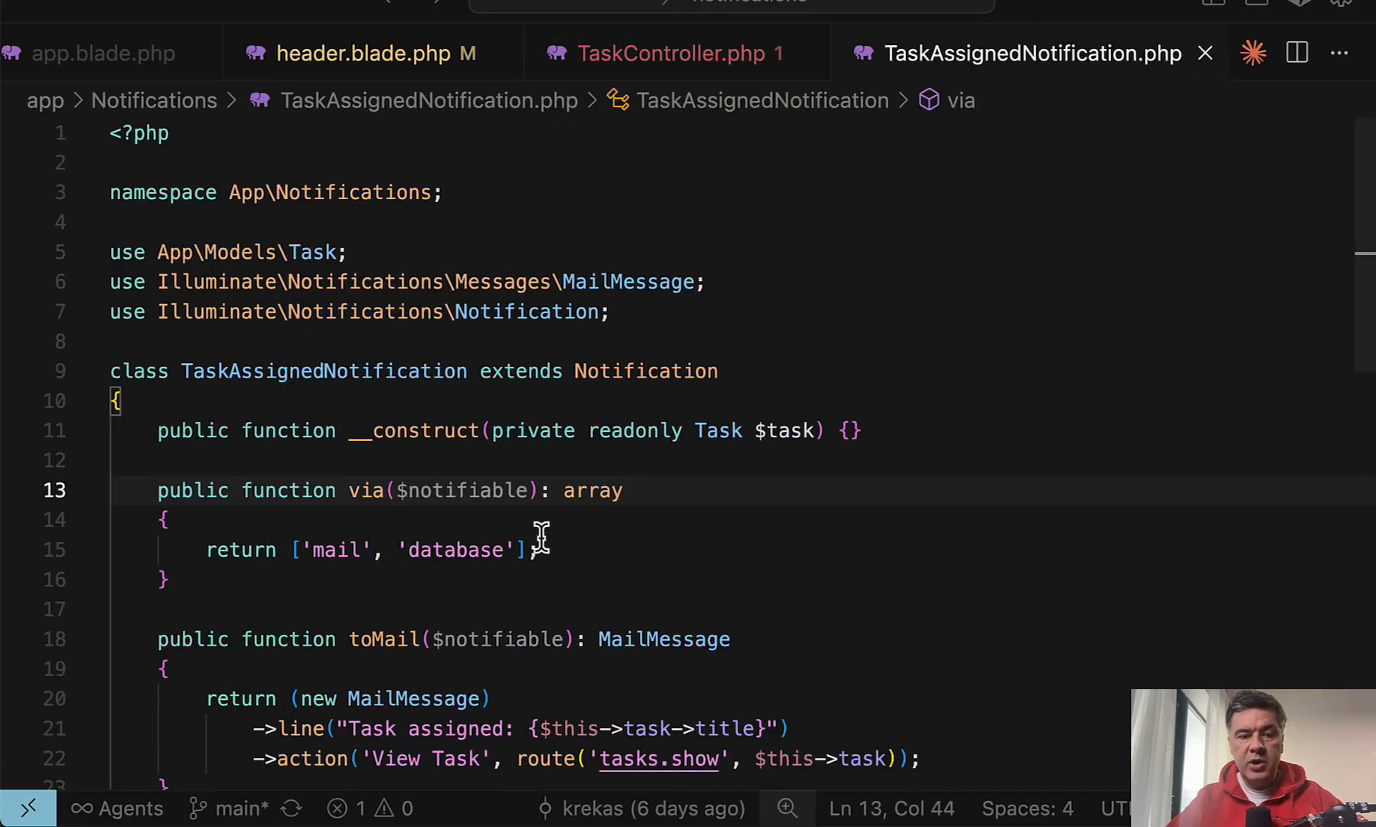
{"action": "scroll", "scroll_direction": "down", "scroll_amount": 3}
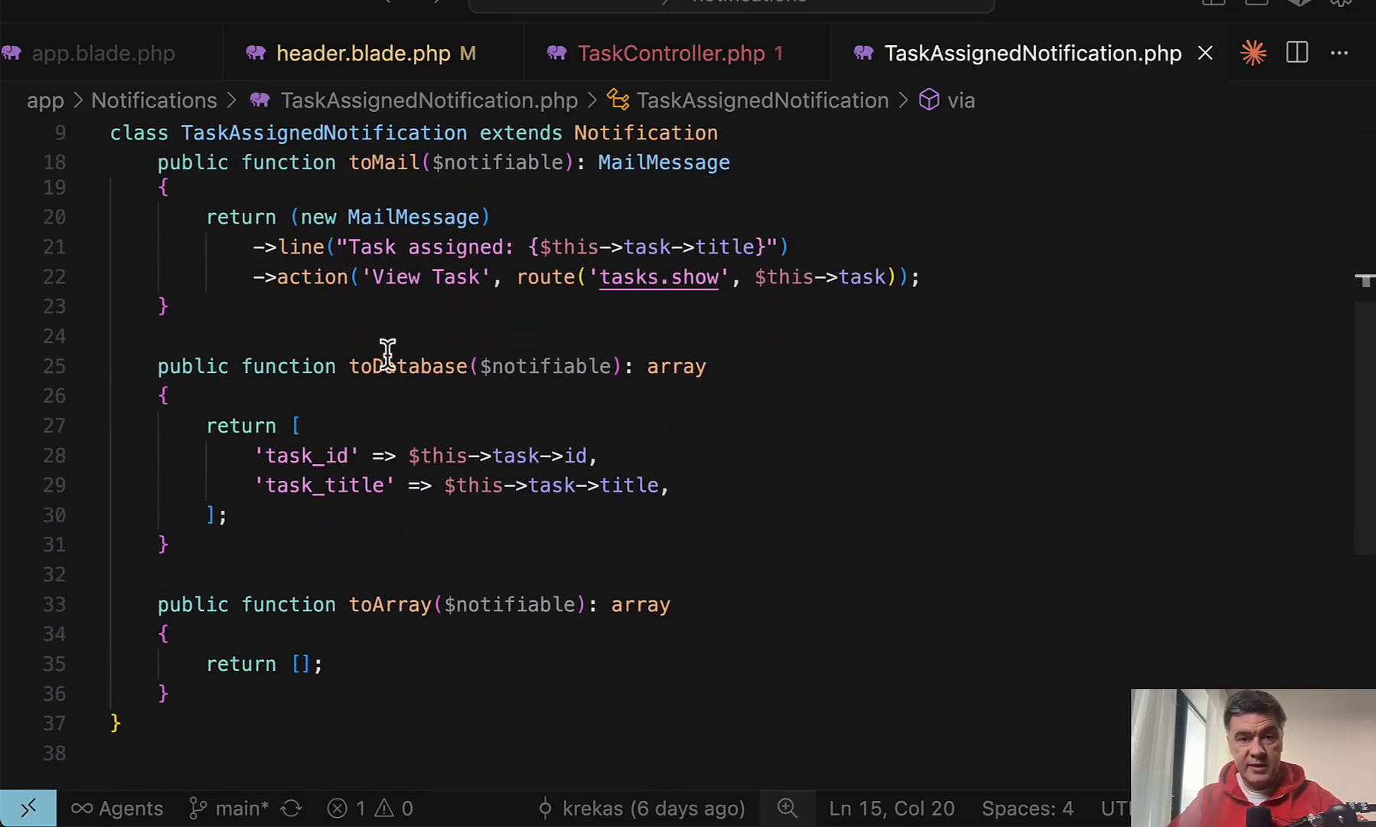
{"action": "mouse_move", "coordinate": [475, 317]}
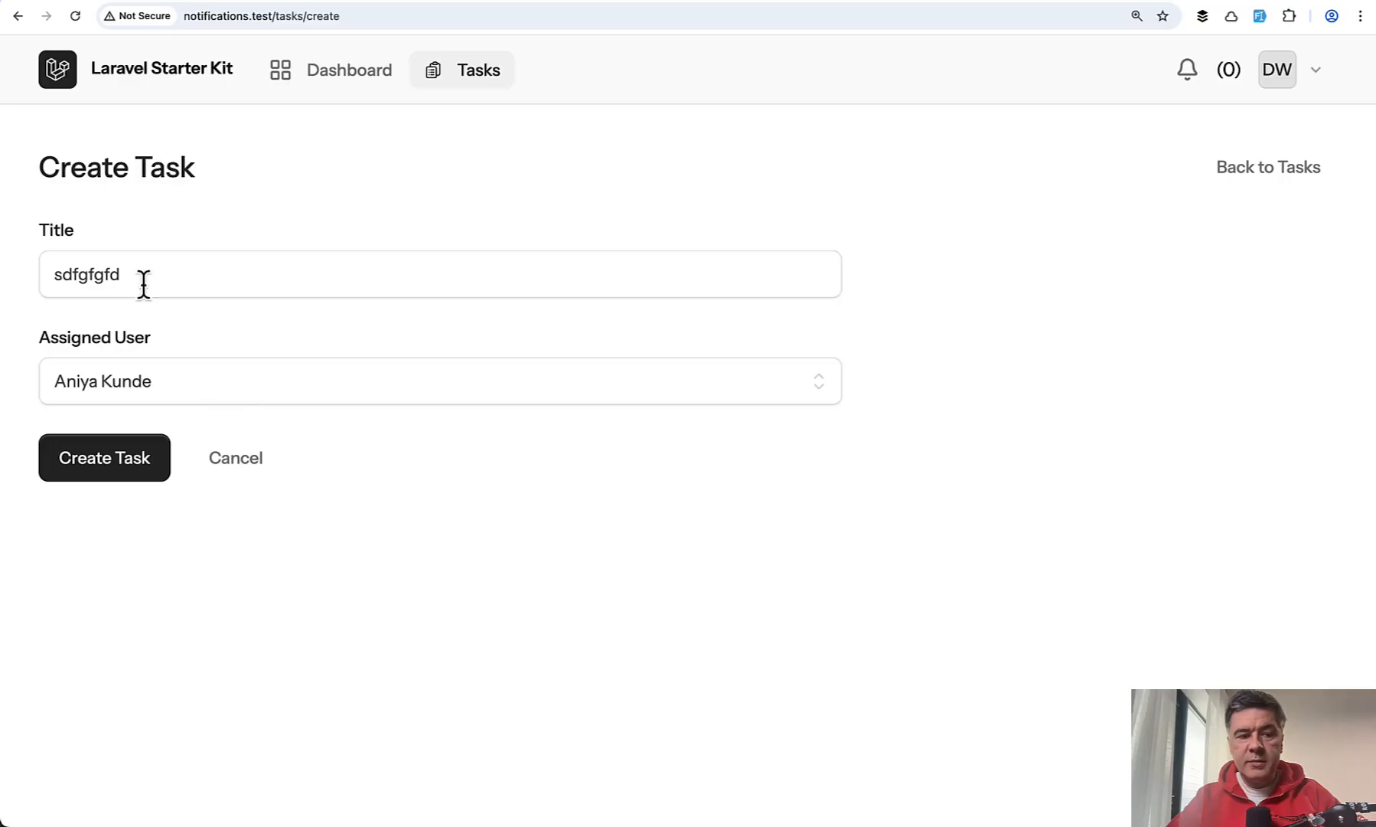
{"action": "left_click", "coordinate": [437, 364]}
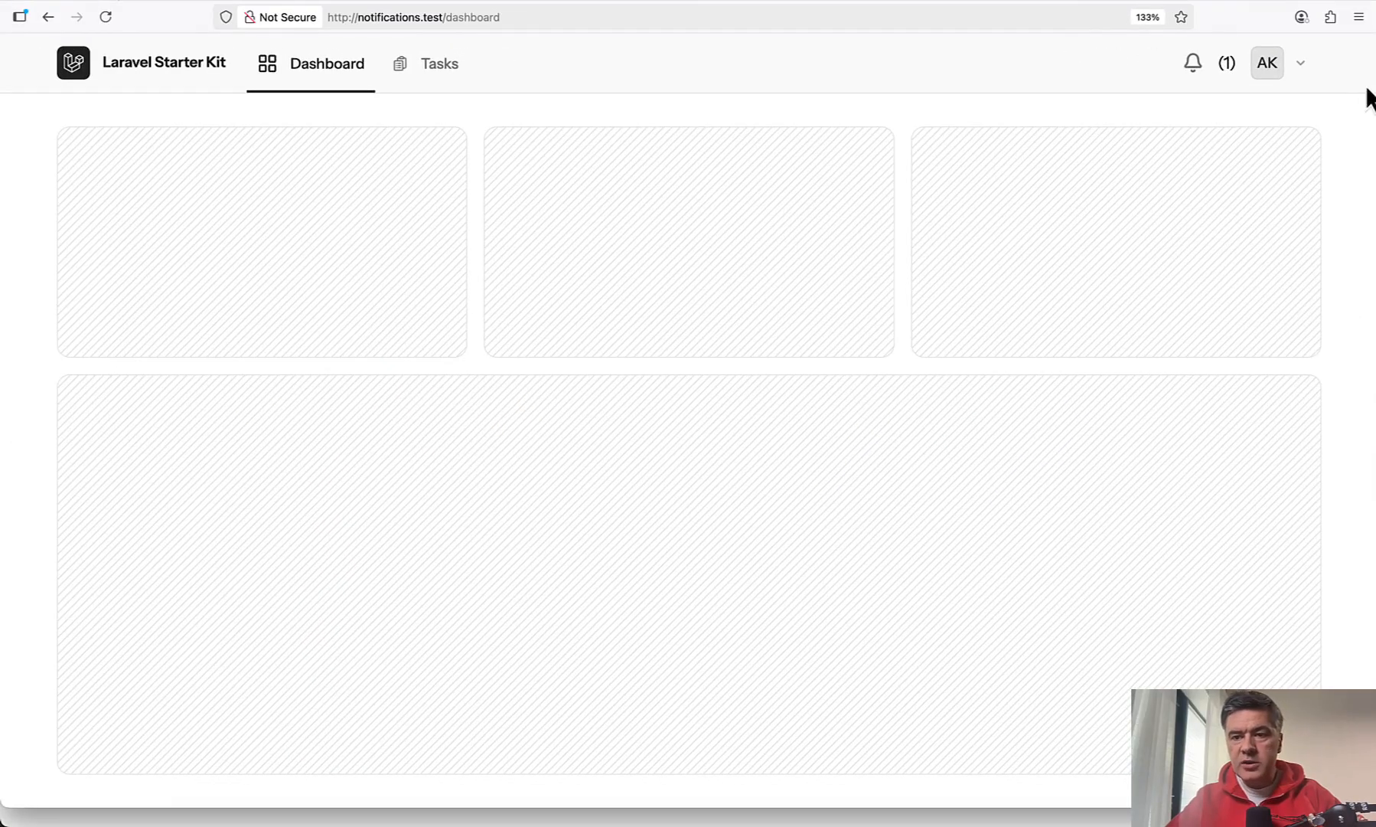
{"action": "mouse_move", "coordinate": [1222, 88]}
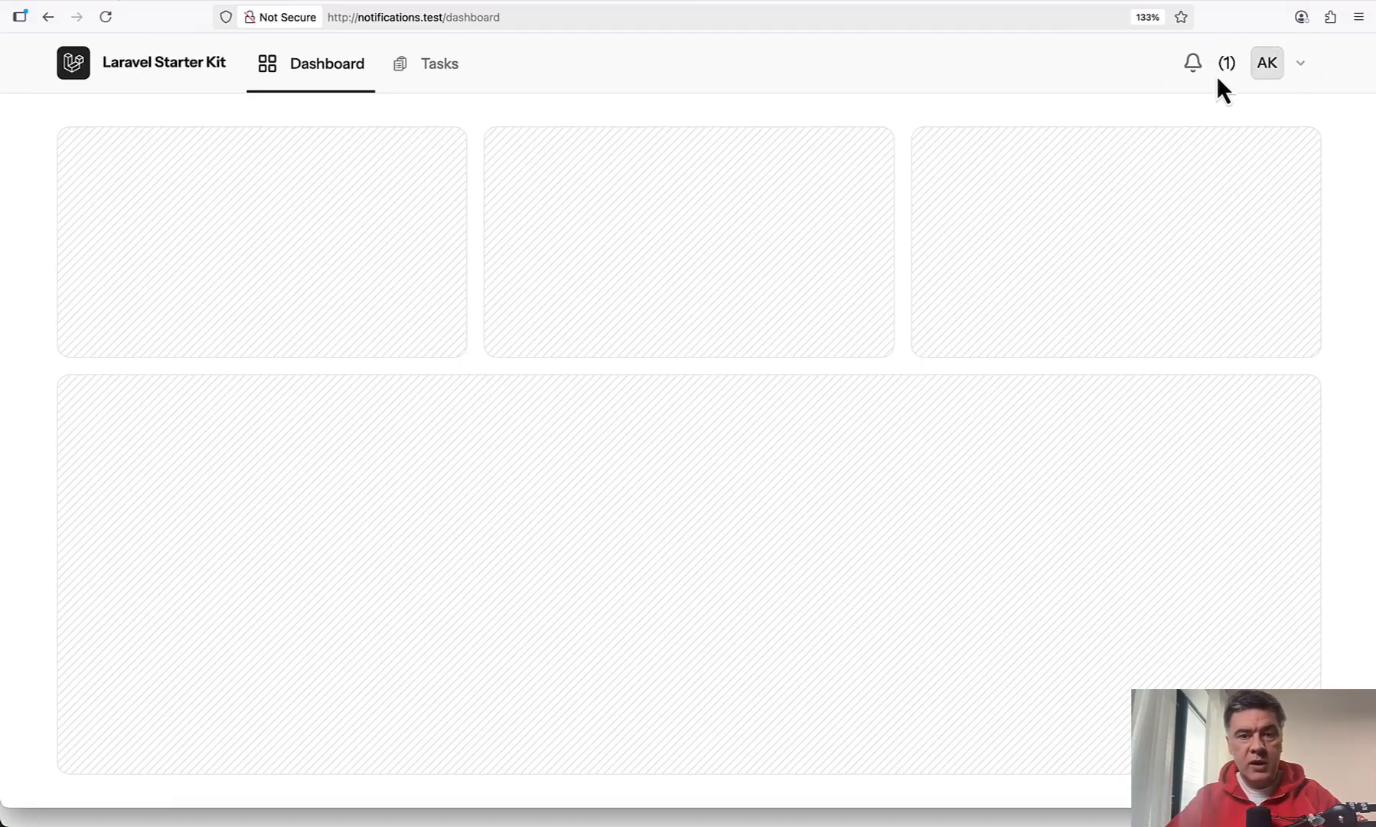
Step: Show Aniya Kunde's notifications flyout listing the assigned task sdfgfgfd
{"action": "left_click", "coordinate": [1191, 61]}
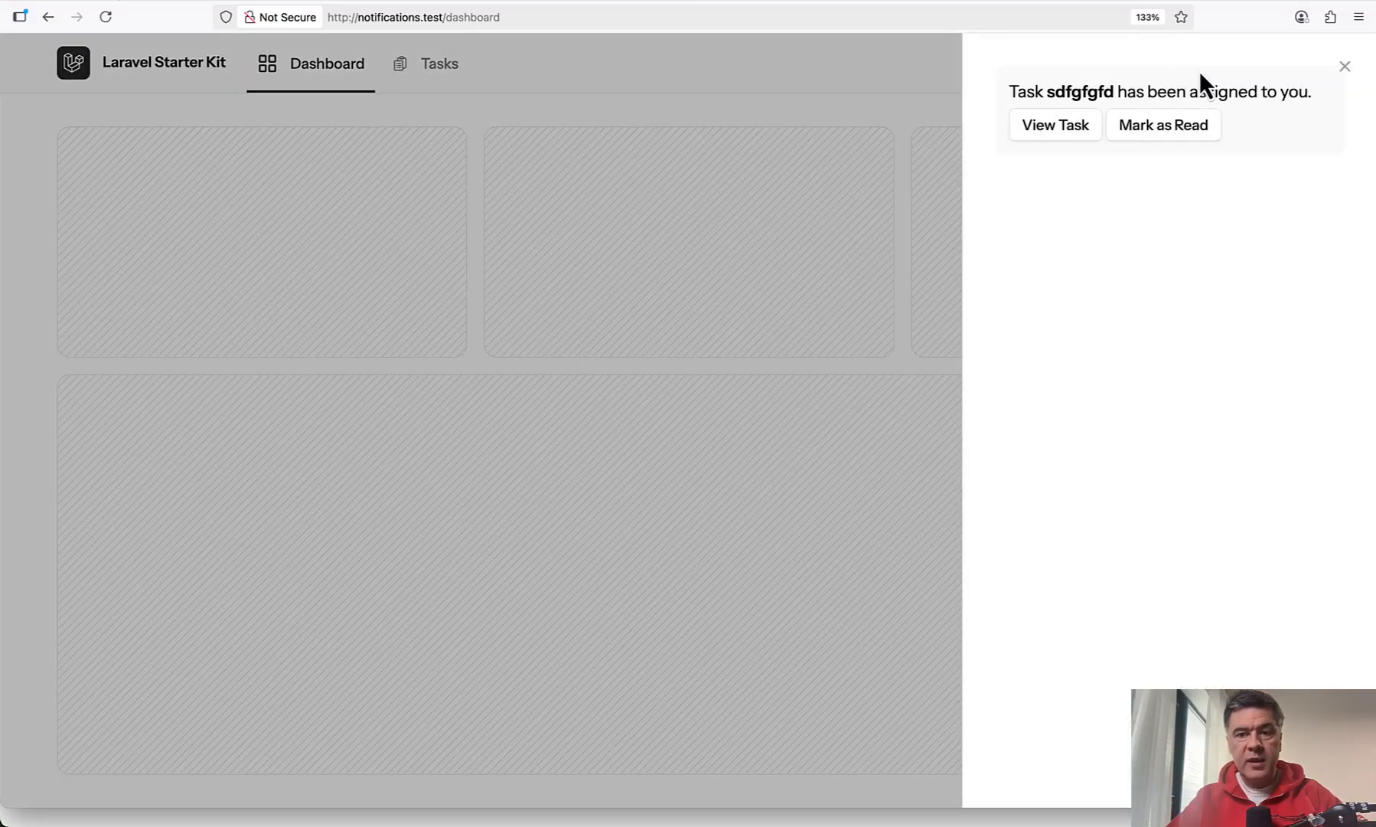
{"action": "mouse_move", "coordinate": [920, 172]}
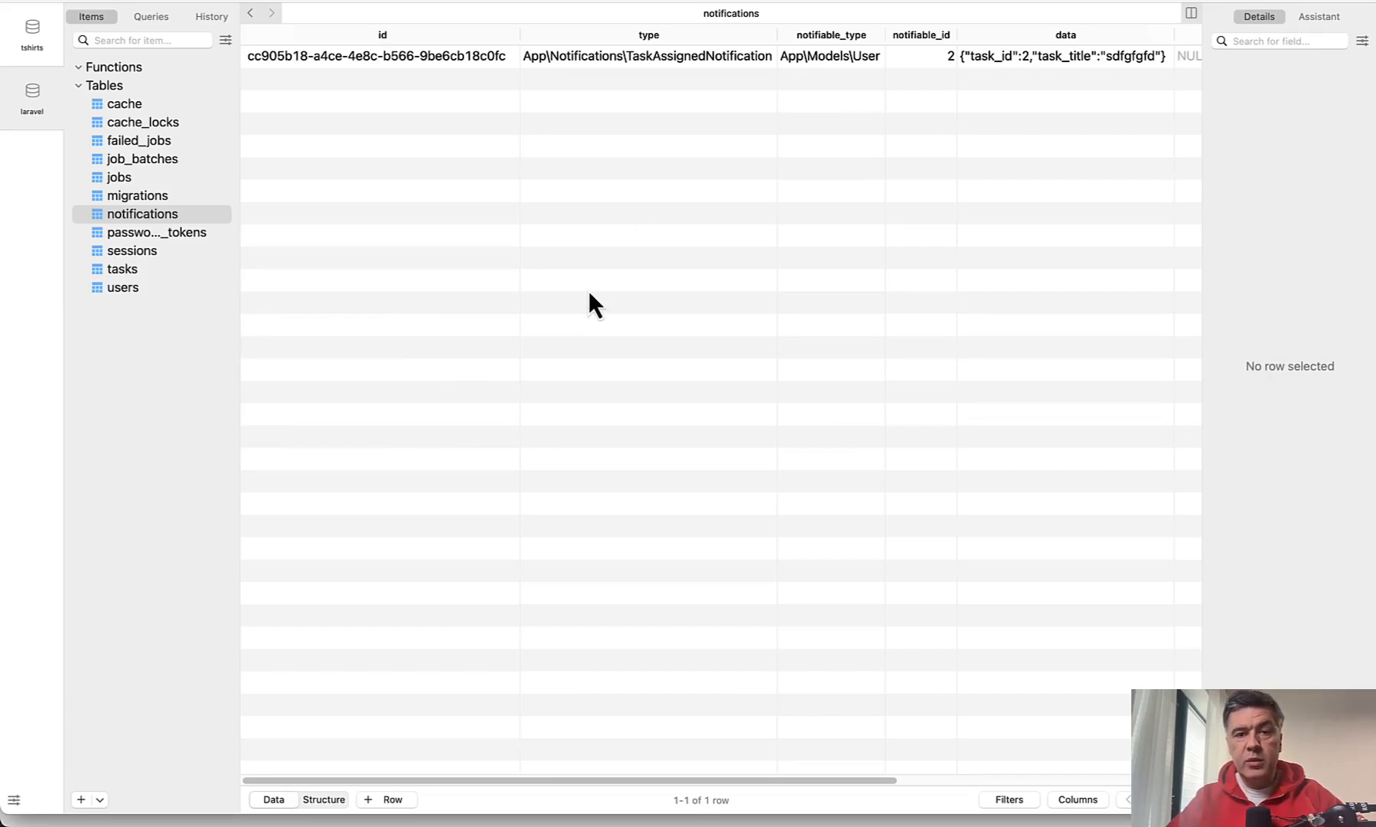
{"action": "mouse_move", "coordinate": [666, 189]}
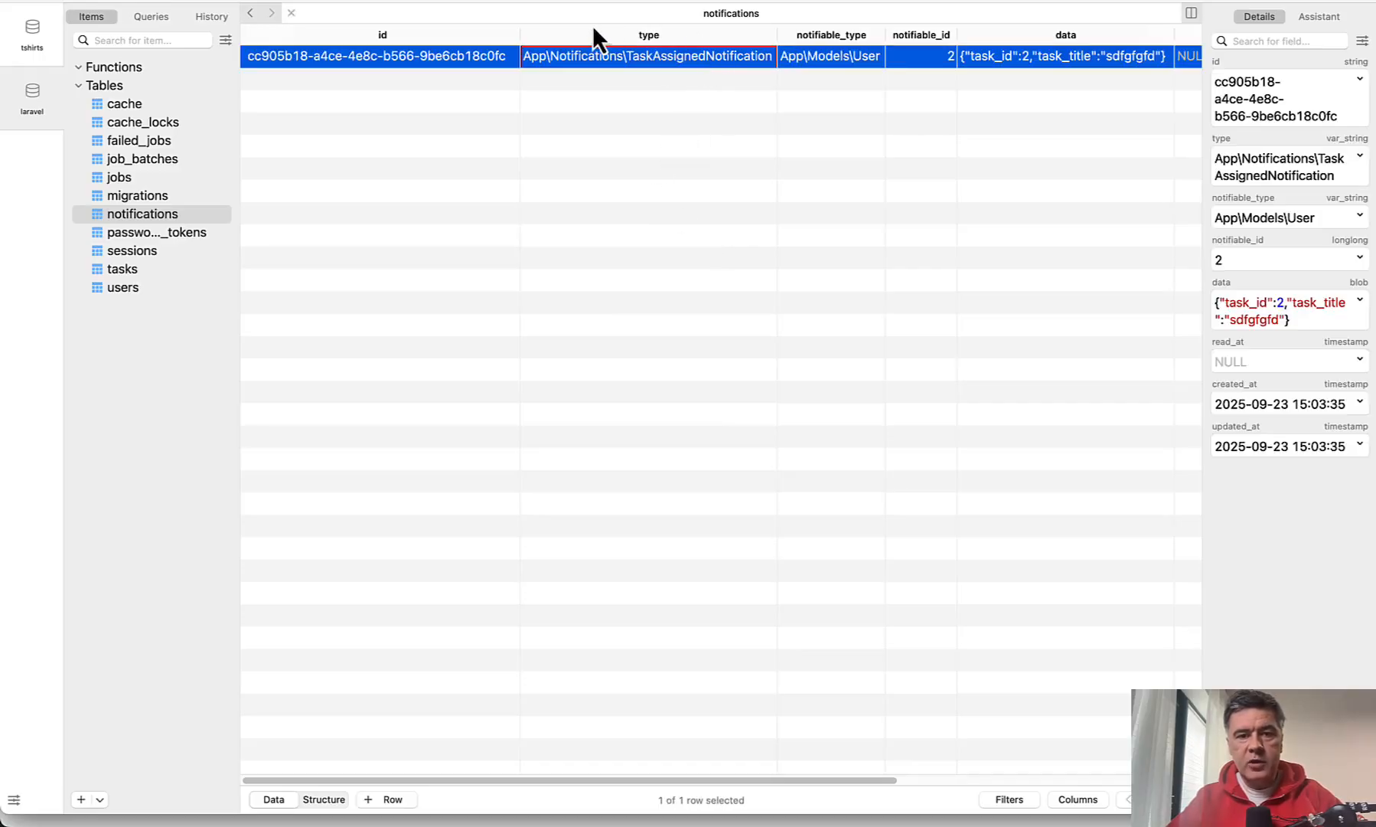
{"action": "mouse_move", "coordinate": [794, 66]}
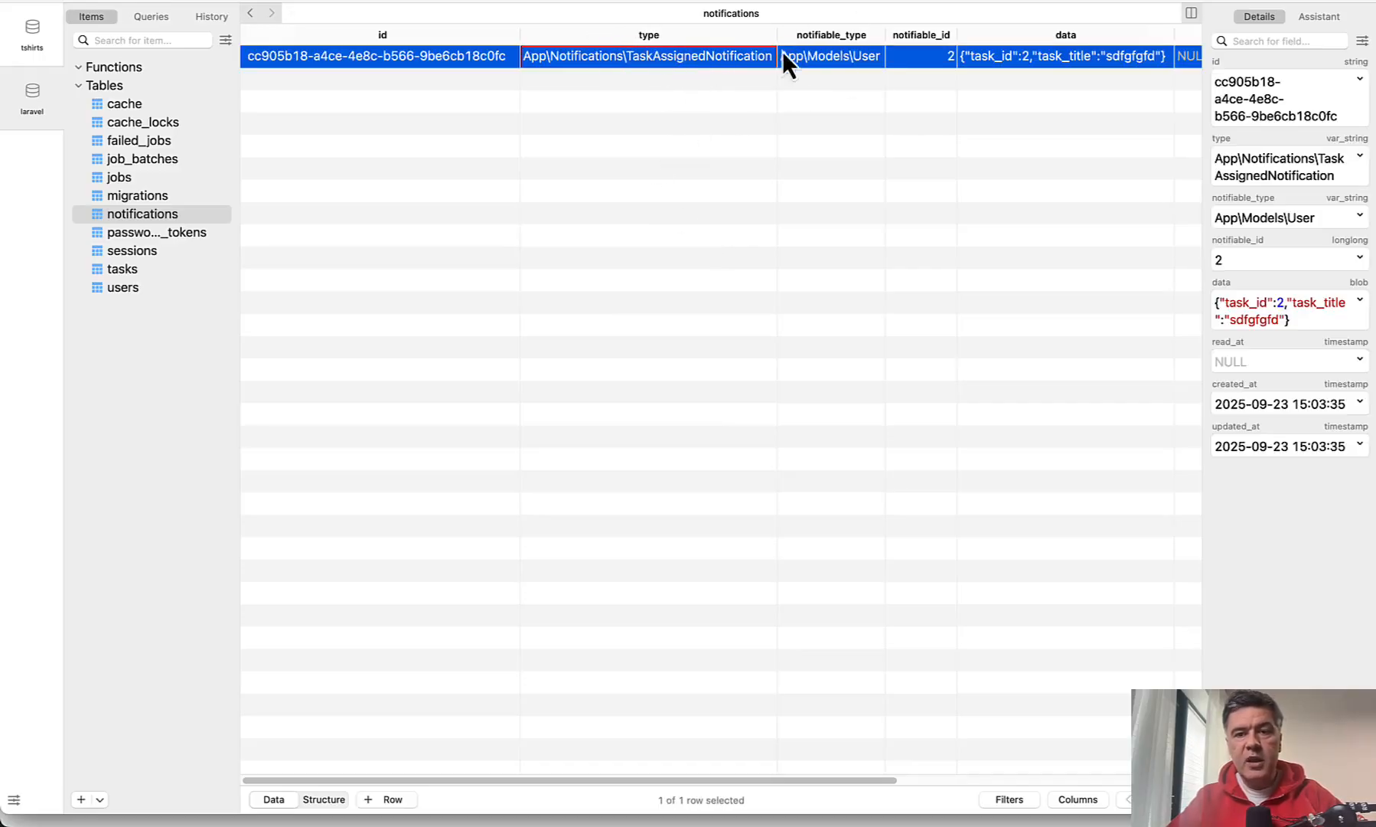
{"action": "mouse_move", "coordinate": [766, 95]}
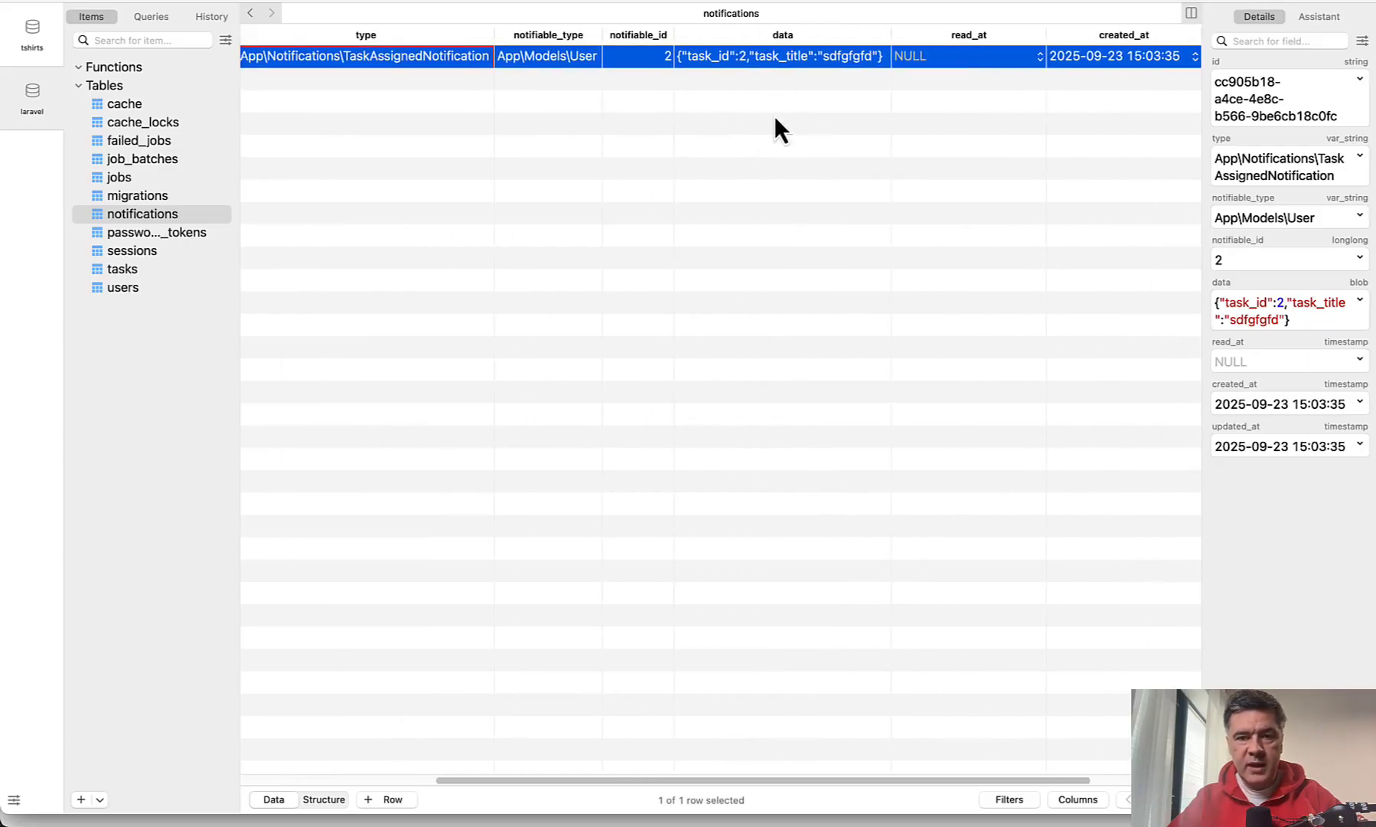
{"action": "mouse_move", "coordinate": [848, 126]}
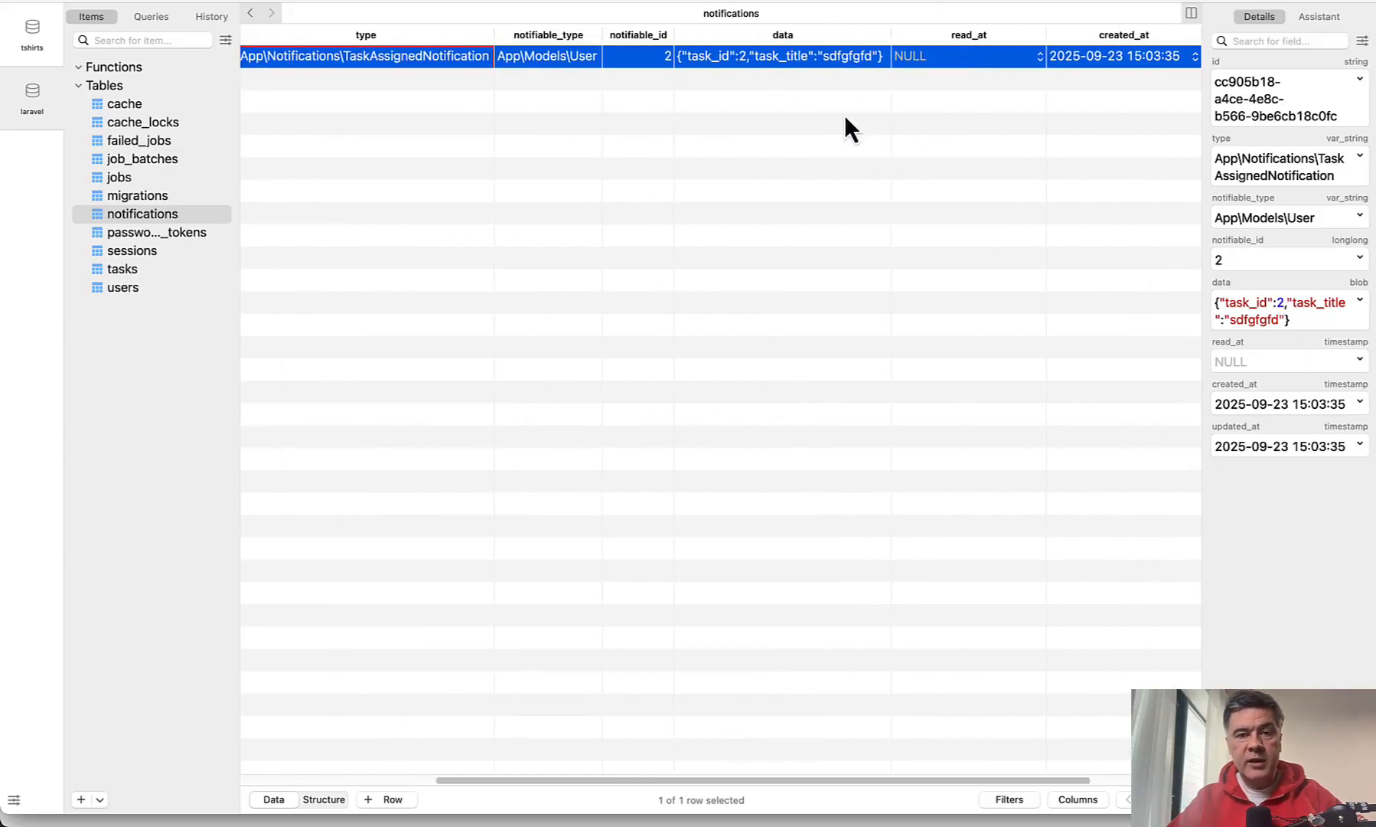
{"action": "mouse_move", "coordinate": [830, 163]}
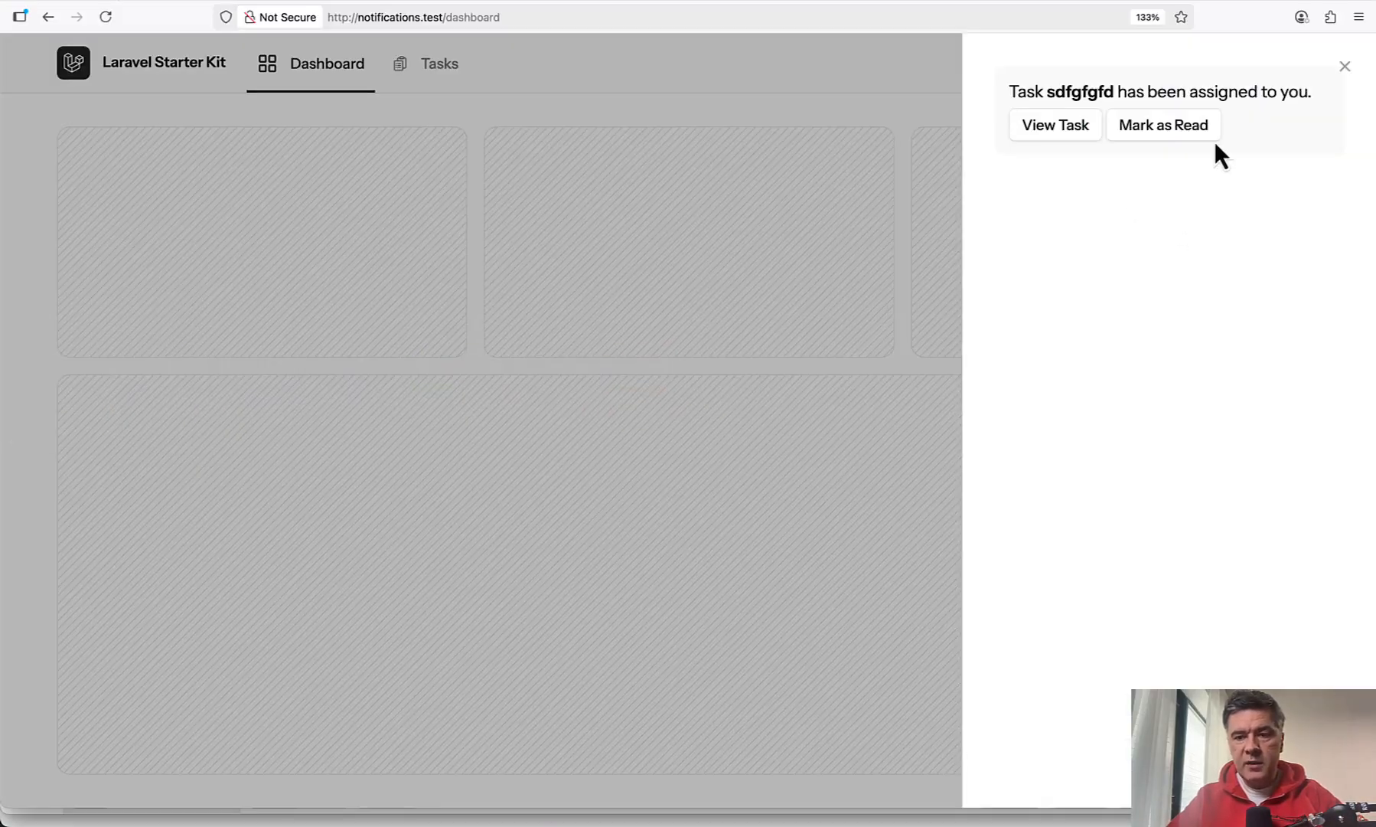
Step: Mark the sdfgfgfd task notification as read, then return to the code editor
{"action": "left_click", "coordinate": [1164, 124]}
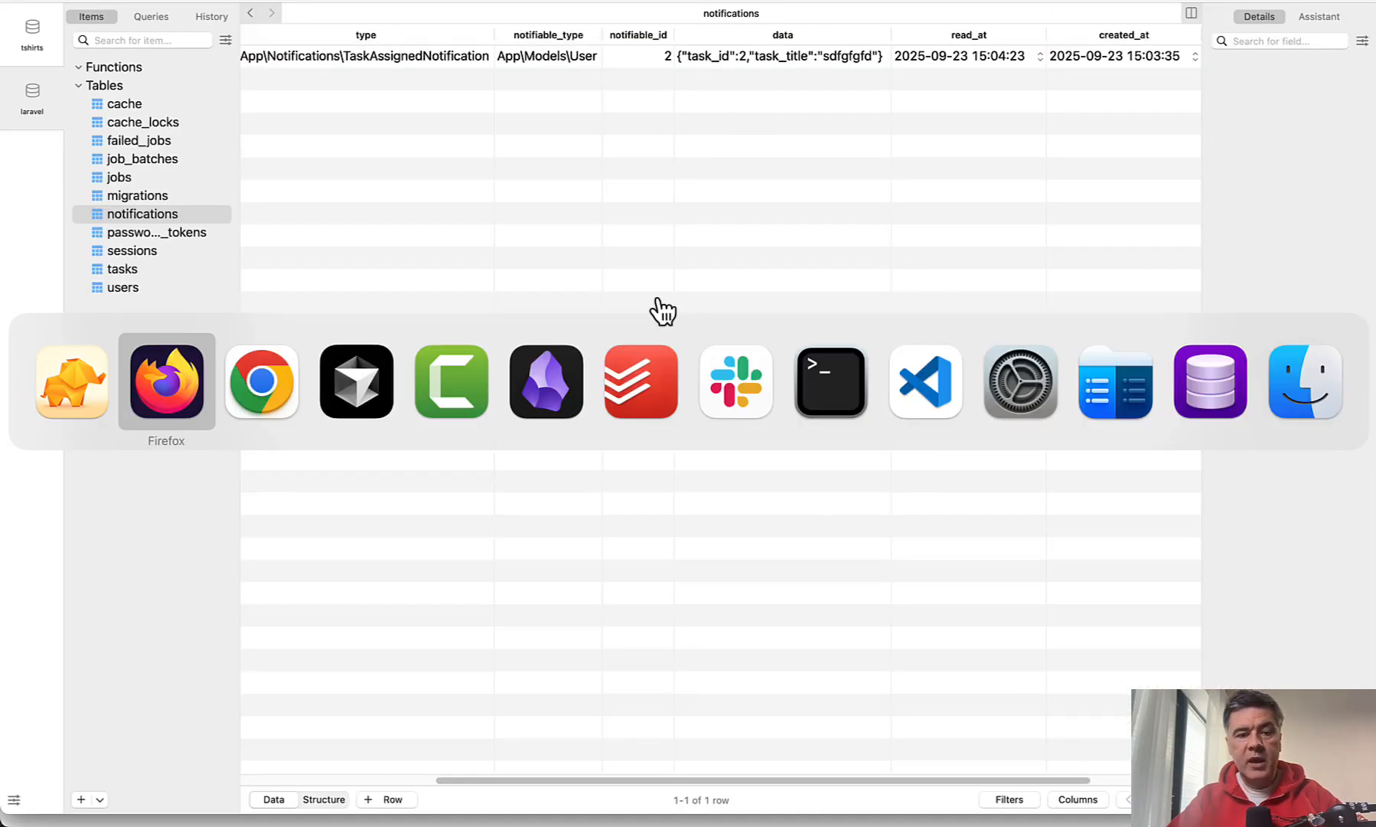
{"action": "left_click", "coordinate": [925, 381]}
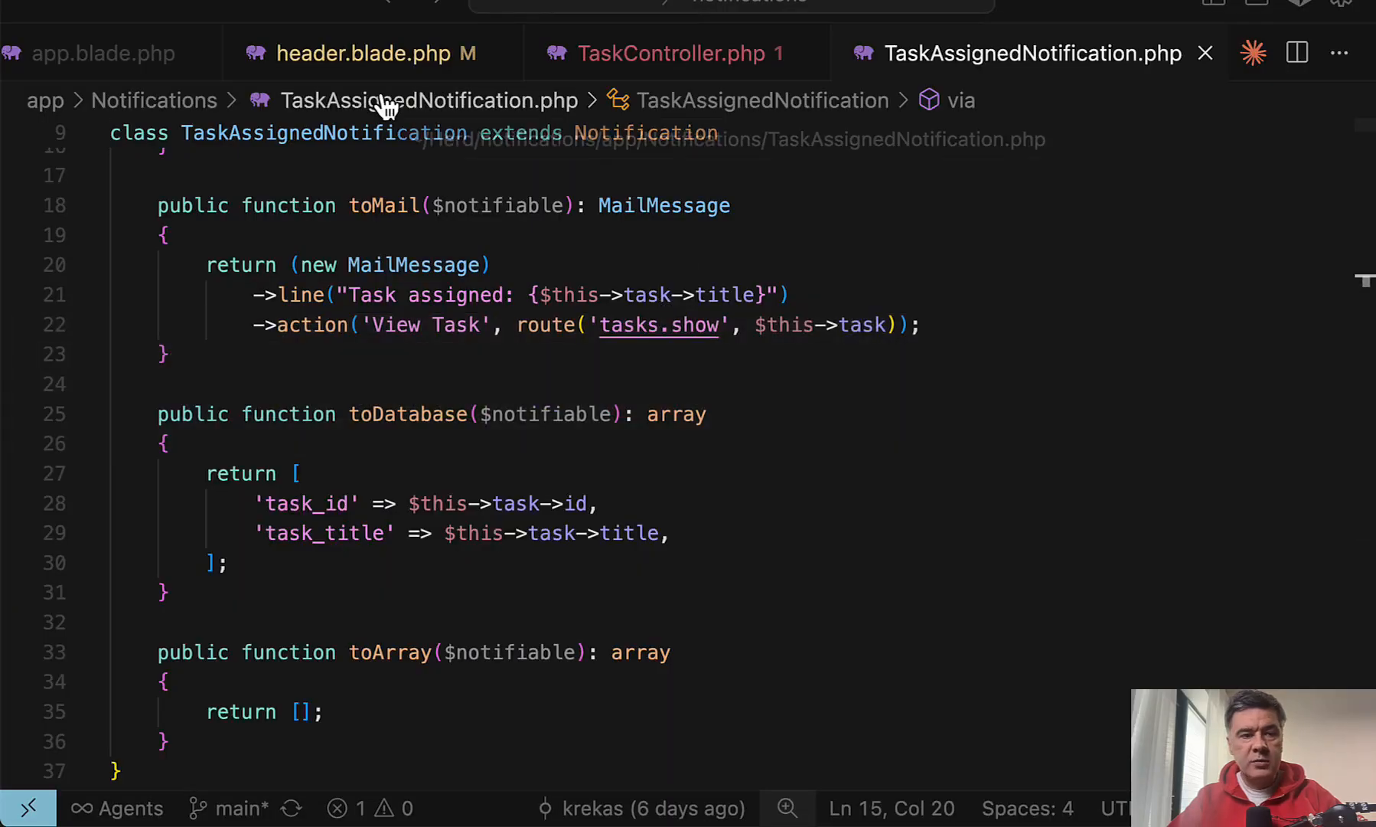
Step: Review header.blade.php's notification list and its unreadNotifications count
{"action": "left_click", "coordinate": [369, 52]}
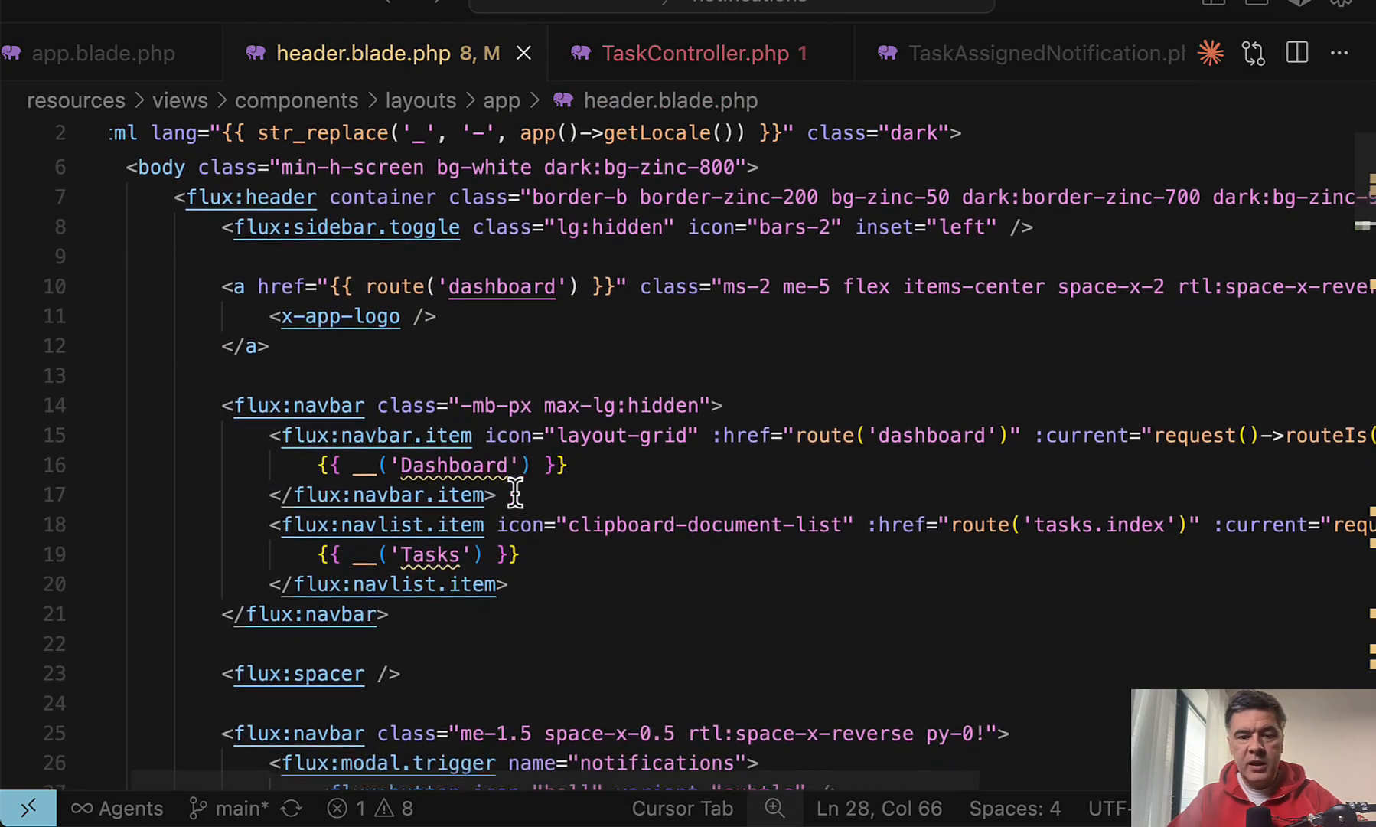
{"action": "scroll", "scroll_direction": "down", "scroll_amount": 3}
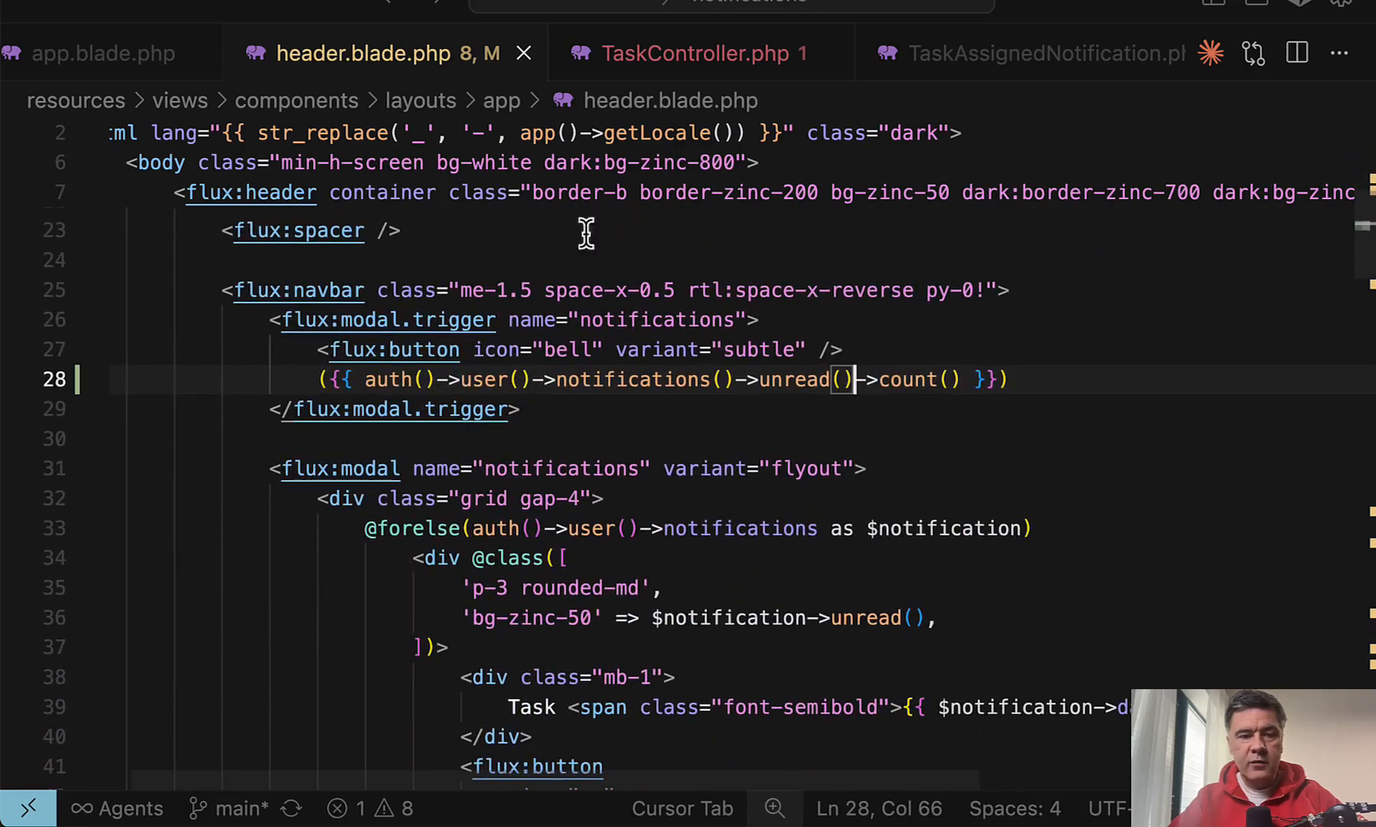
{"action": "mouse_move", "coordinate": [597, 380]}
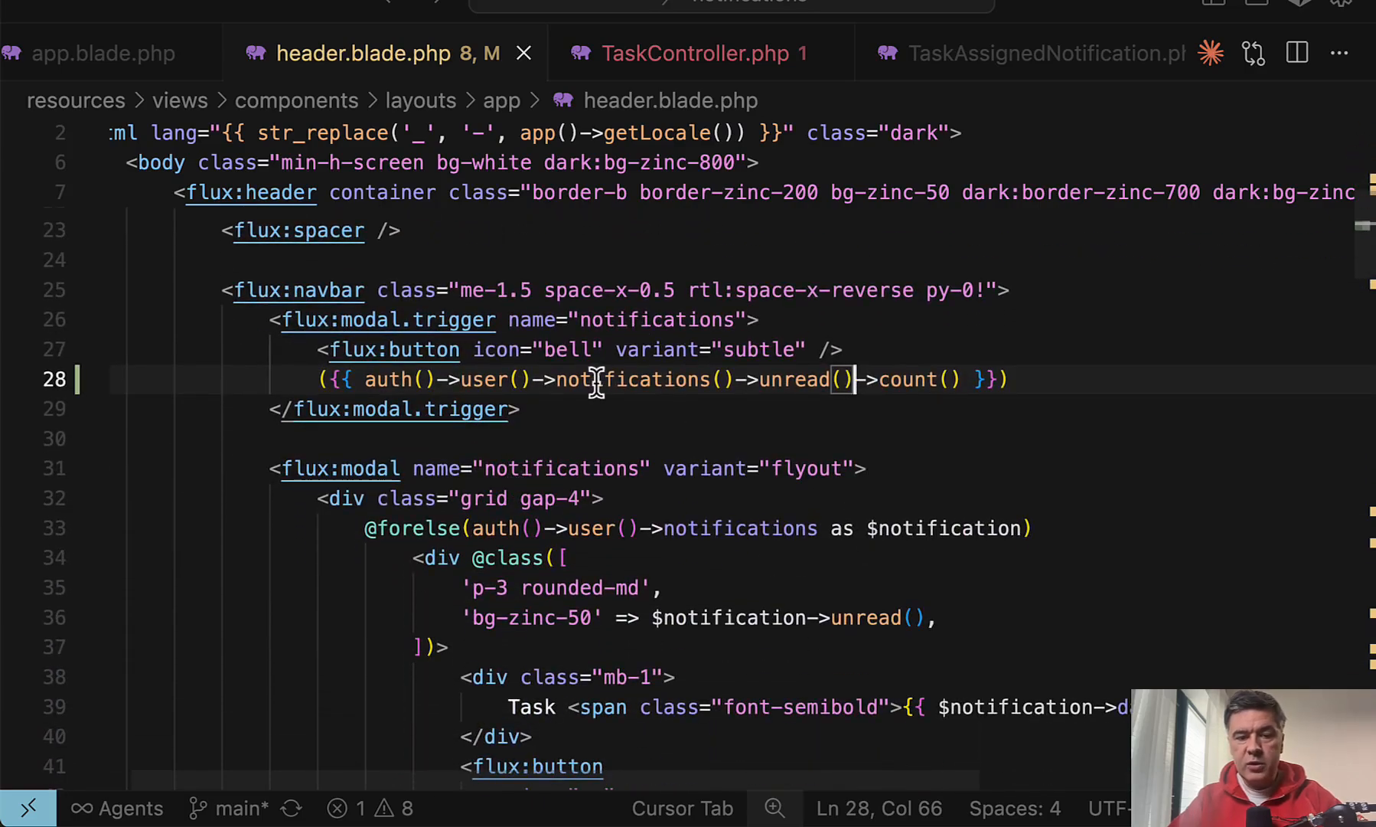
{"action": "mouse_move", "coordinate": [718, 411]}
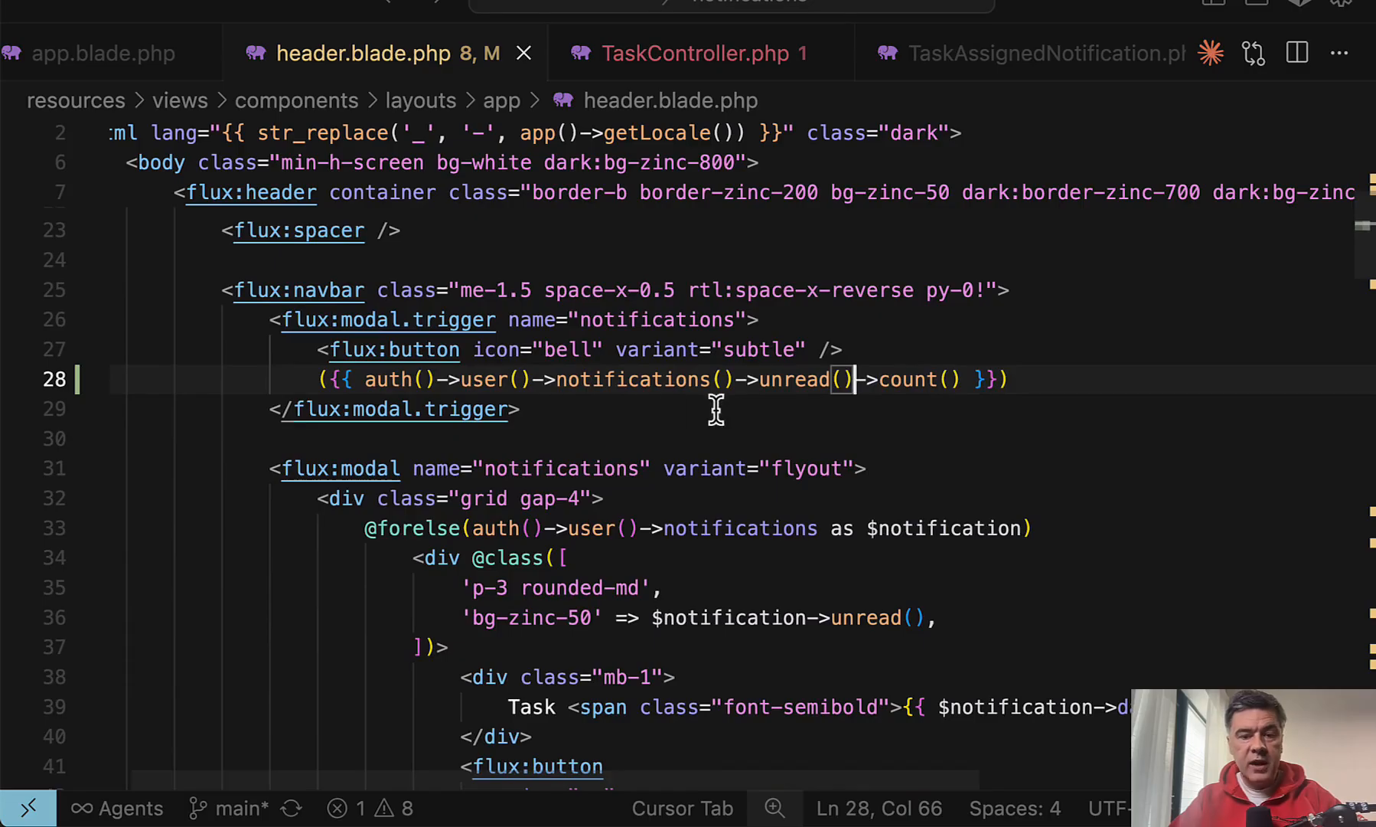
{"action": "double_click", "coordinate": [793, 380]}
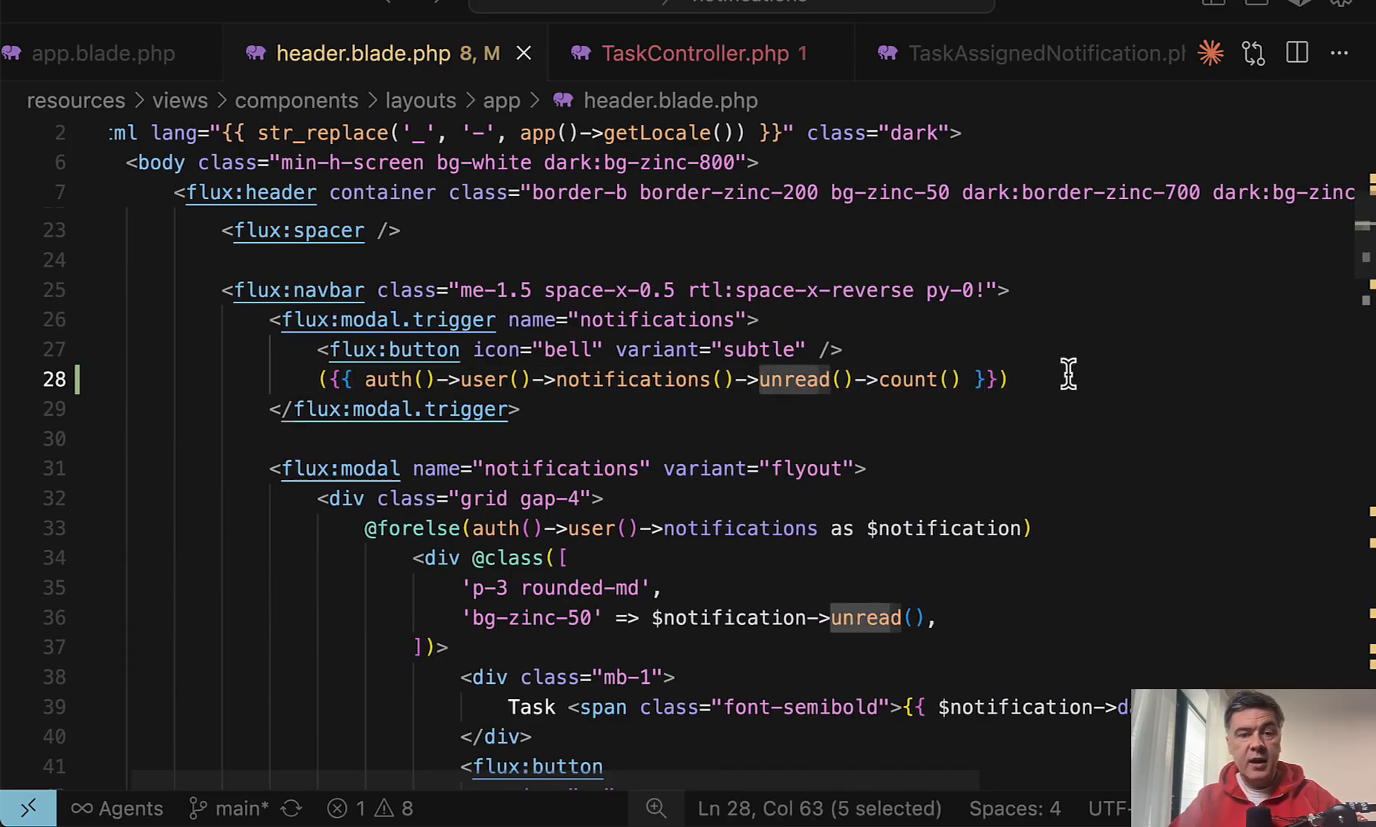
{"action": "mouse_move", "coordinate": [842, 429]}
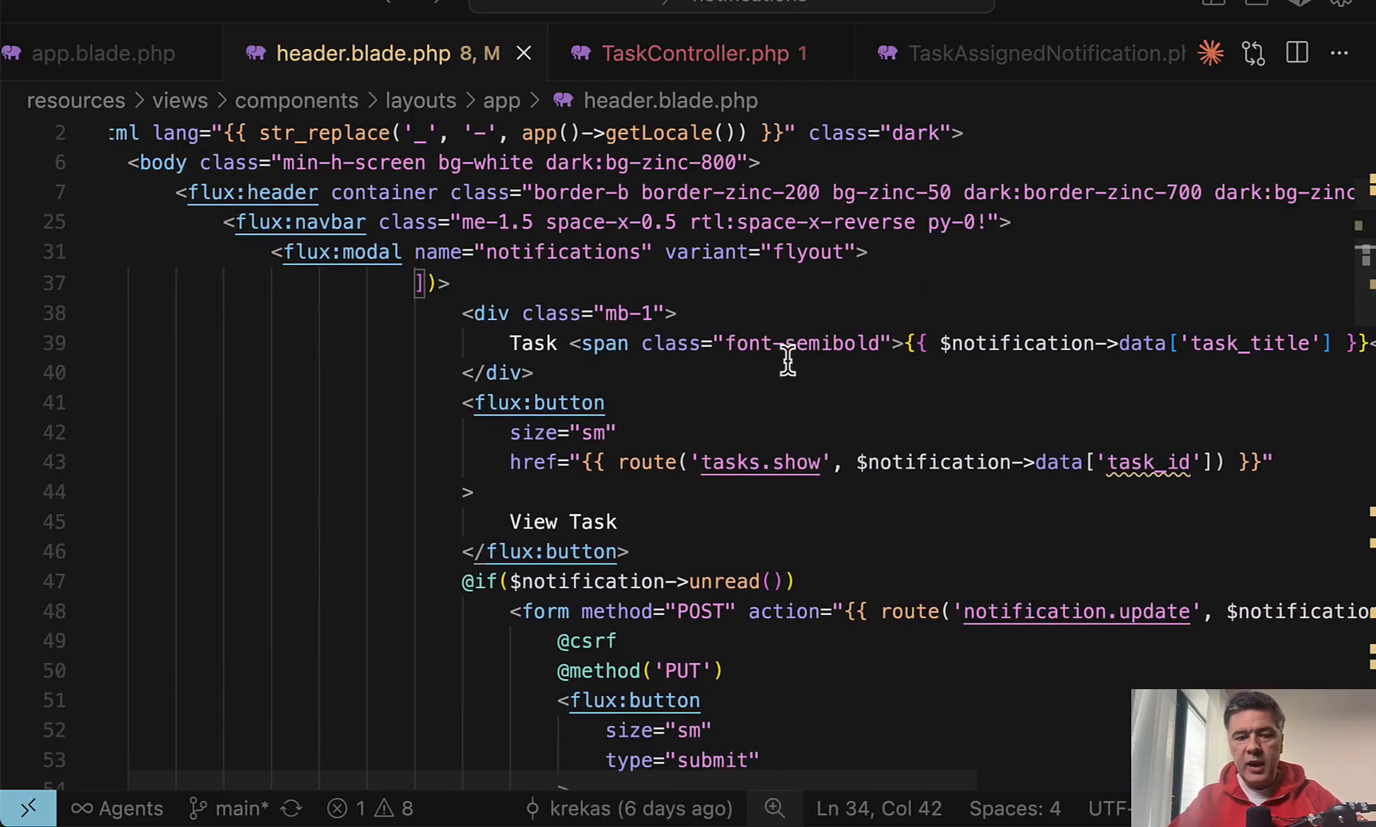
Step: Scroll through the rest of the header template and the MarkNotificationReadController
{"action": "scroll", "scroll_direction": "down", "scroll_amount": 3}
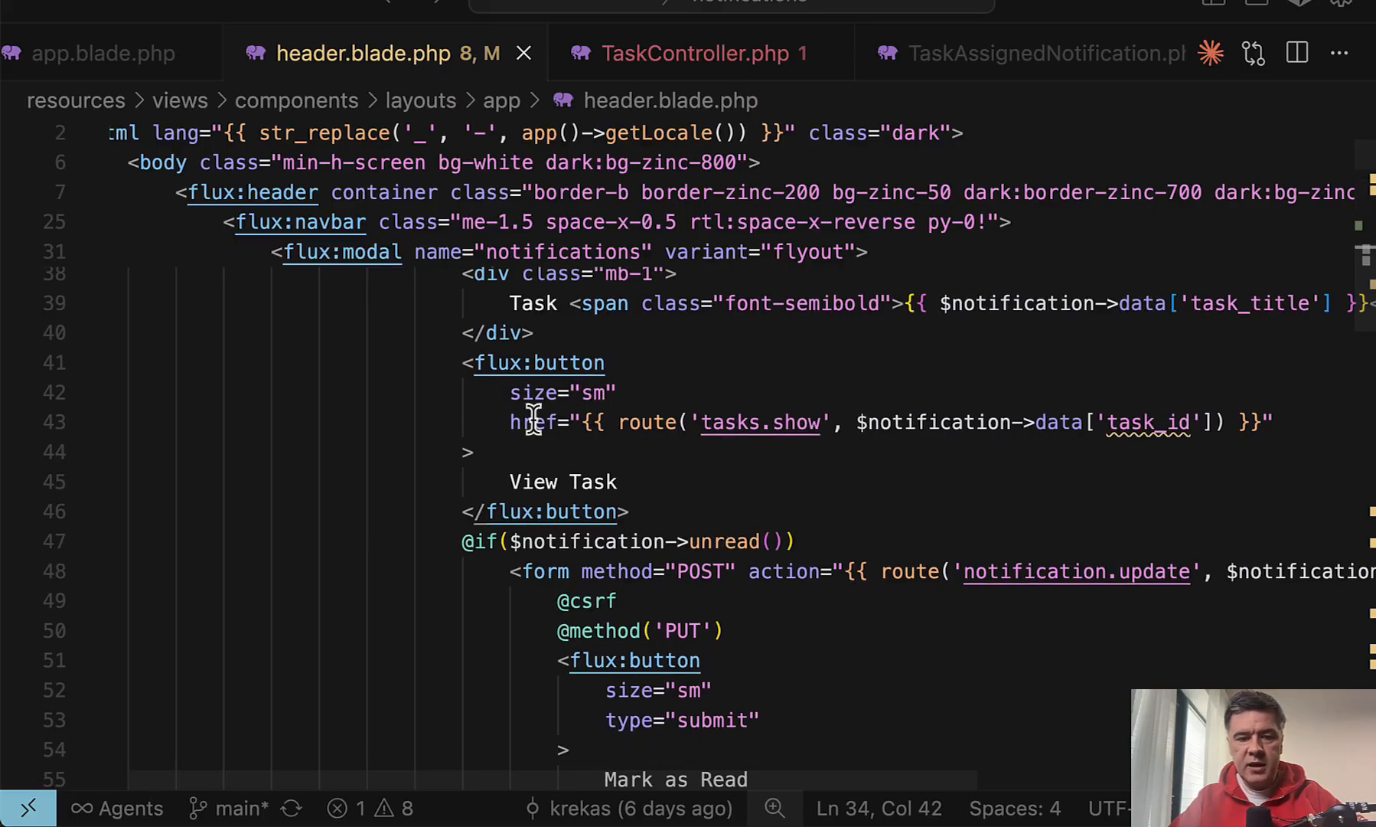
{"action": "scroll", "scroll_direction": "down", "scroll_amount": 3}
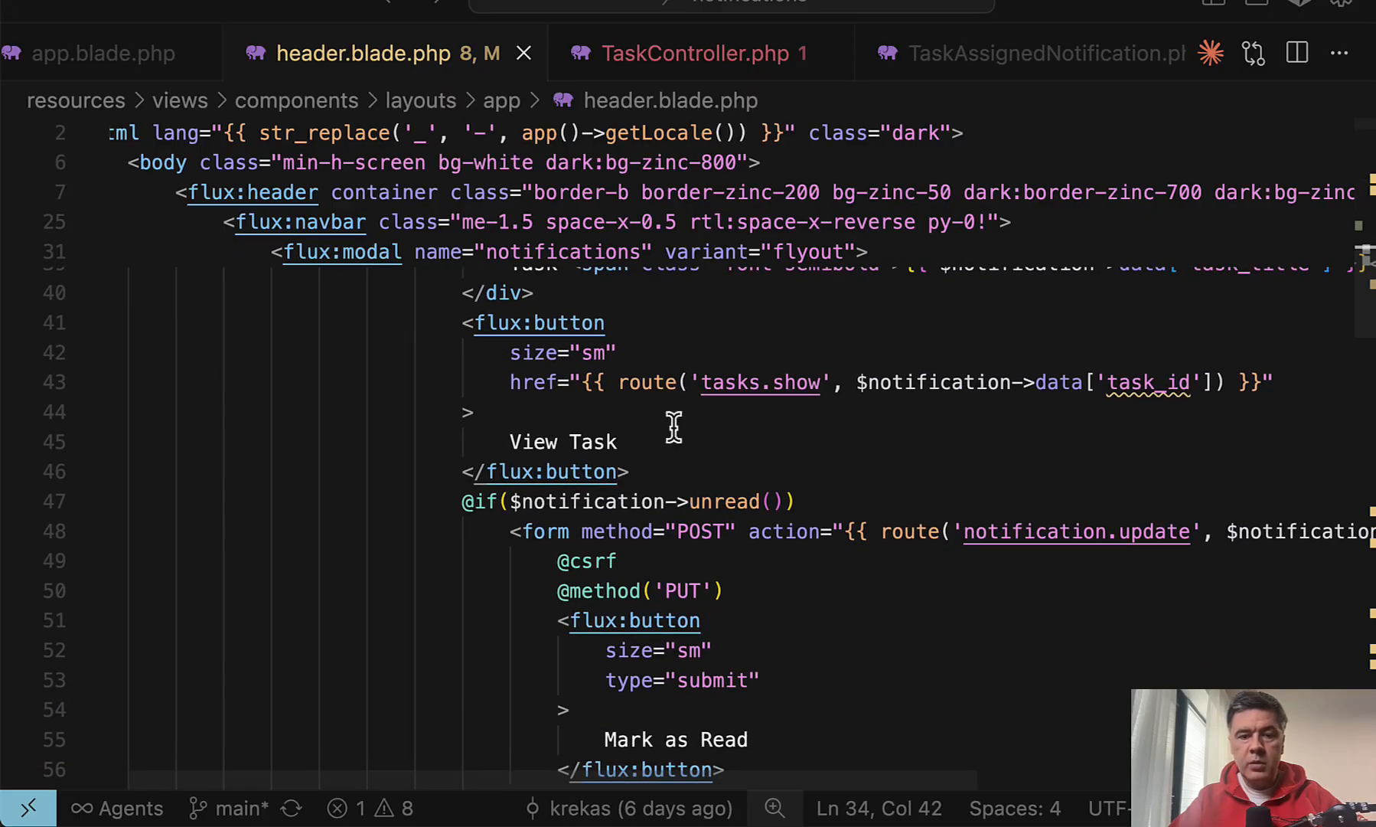
{"action": "scroll", "scroll_direction": "down", "scroll_amount": 3}
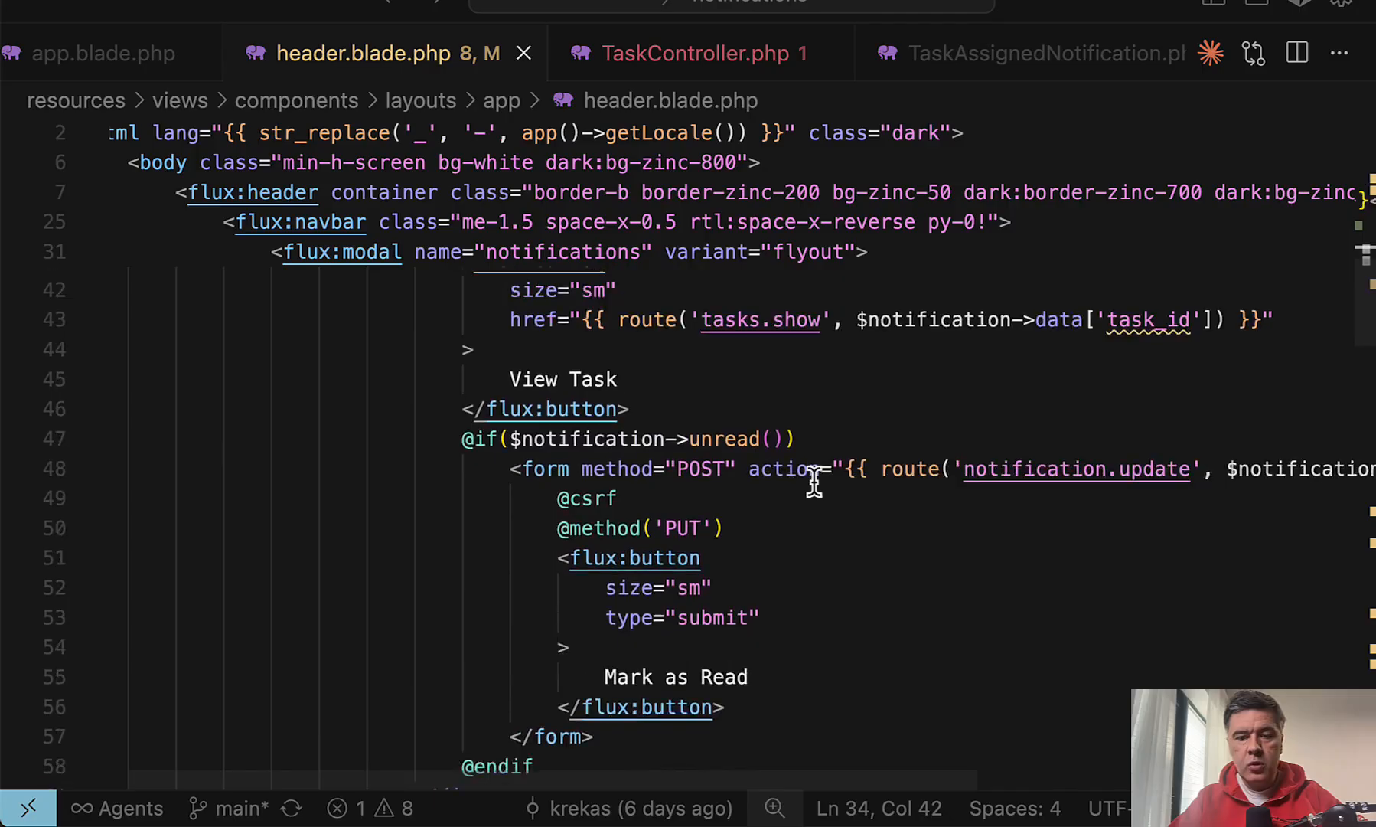
{"action": "scroll", "scroll_direction": "down", "scroll_amount": 3}
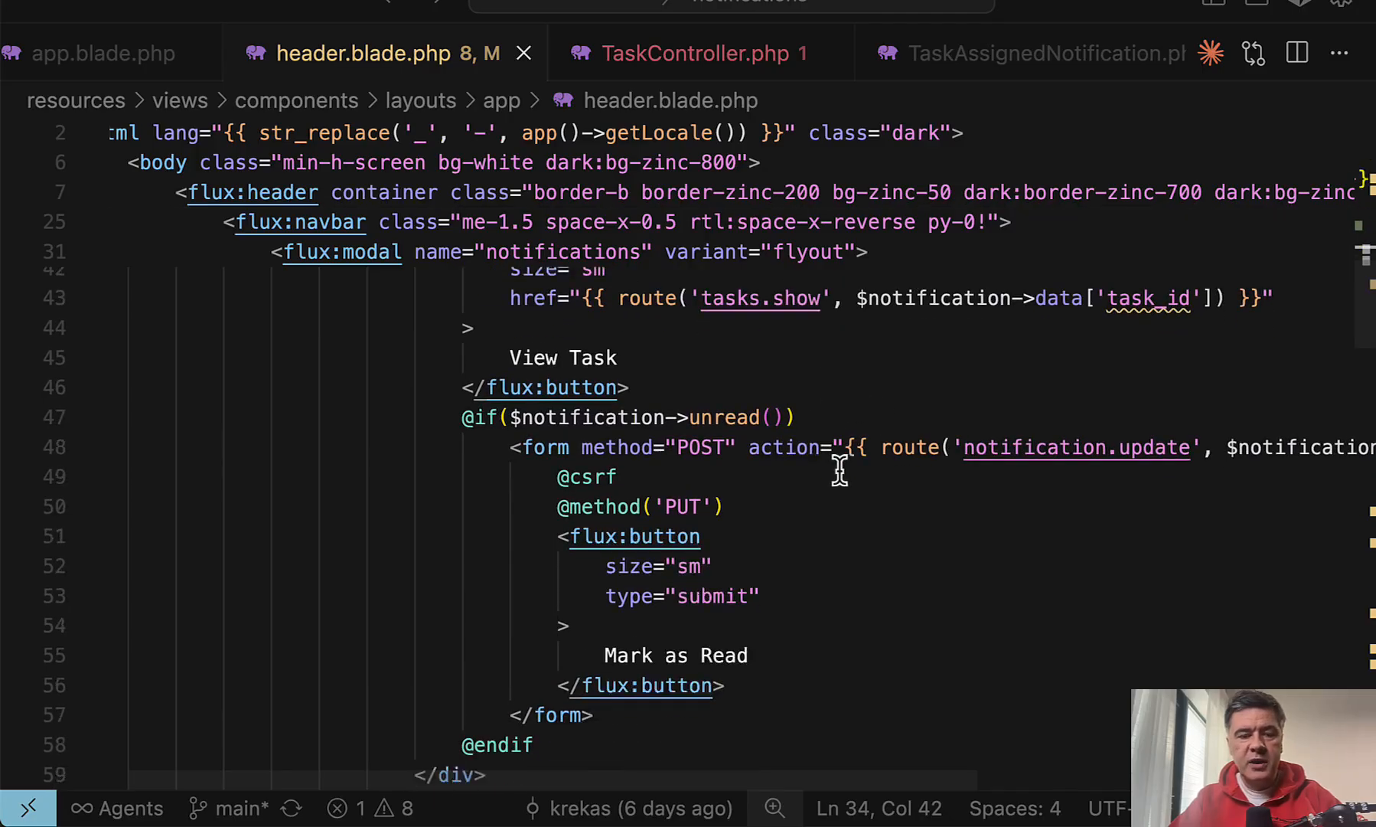
{"action": "scroll", "scroll_direction": "down", "scroll_amount": 3}
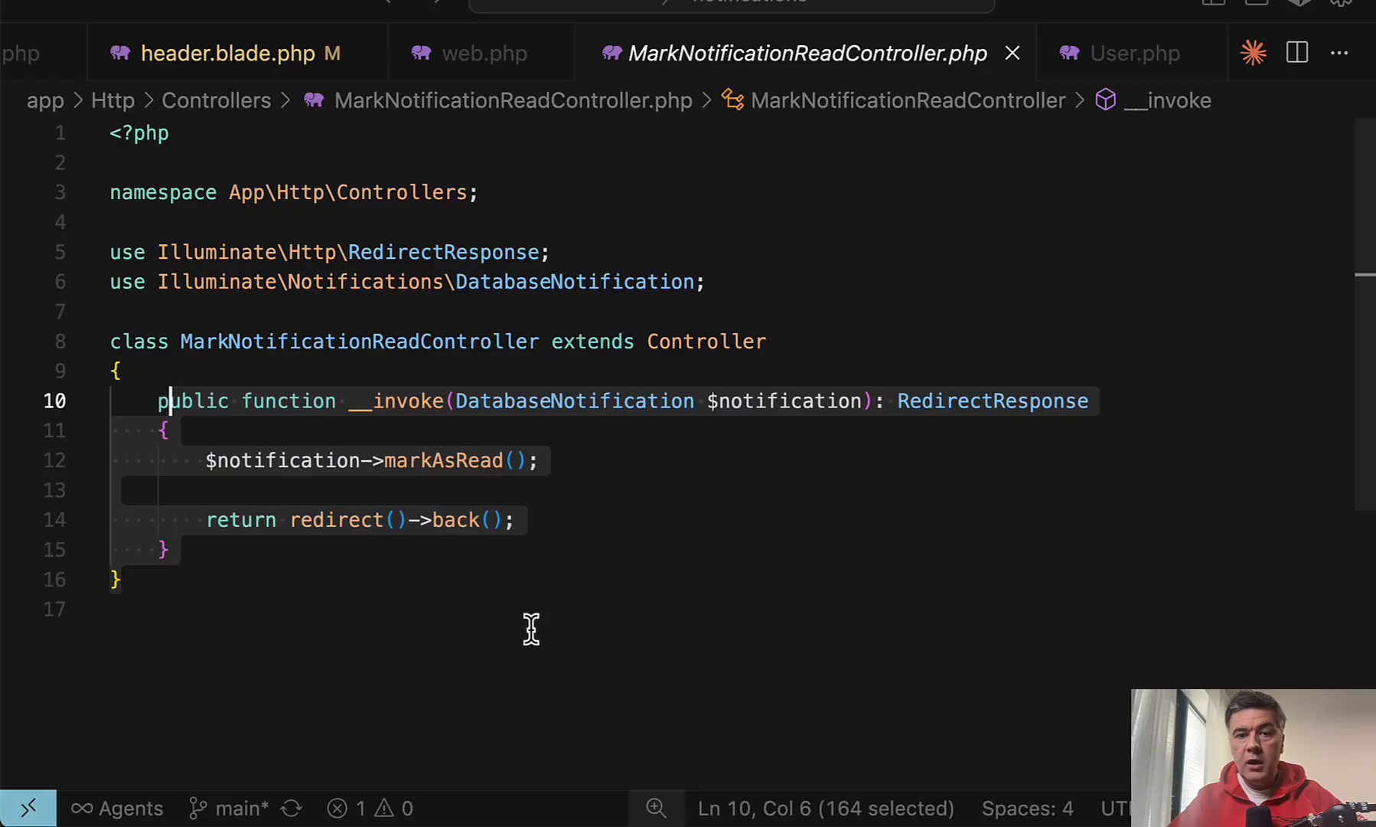
Step: Review the User model using the Notifiable trait, then switch to the Laravel docs
{"action": "left_click", "coordinate": [1139, 52]}
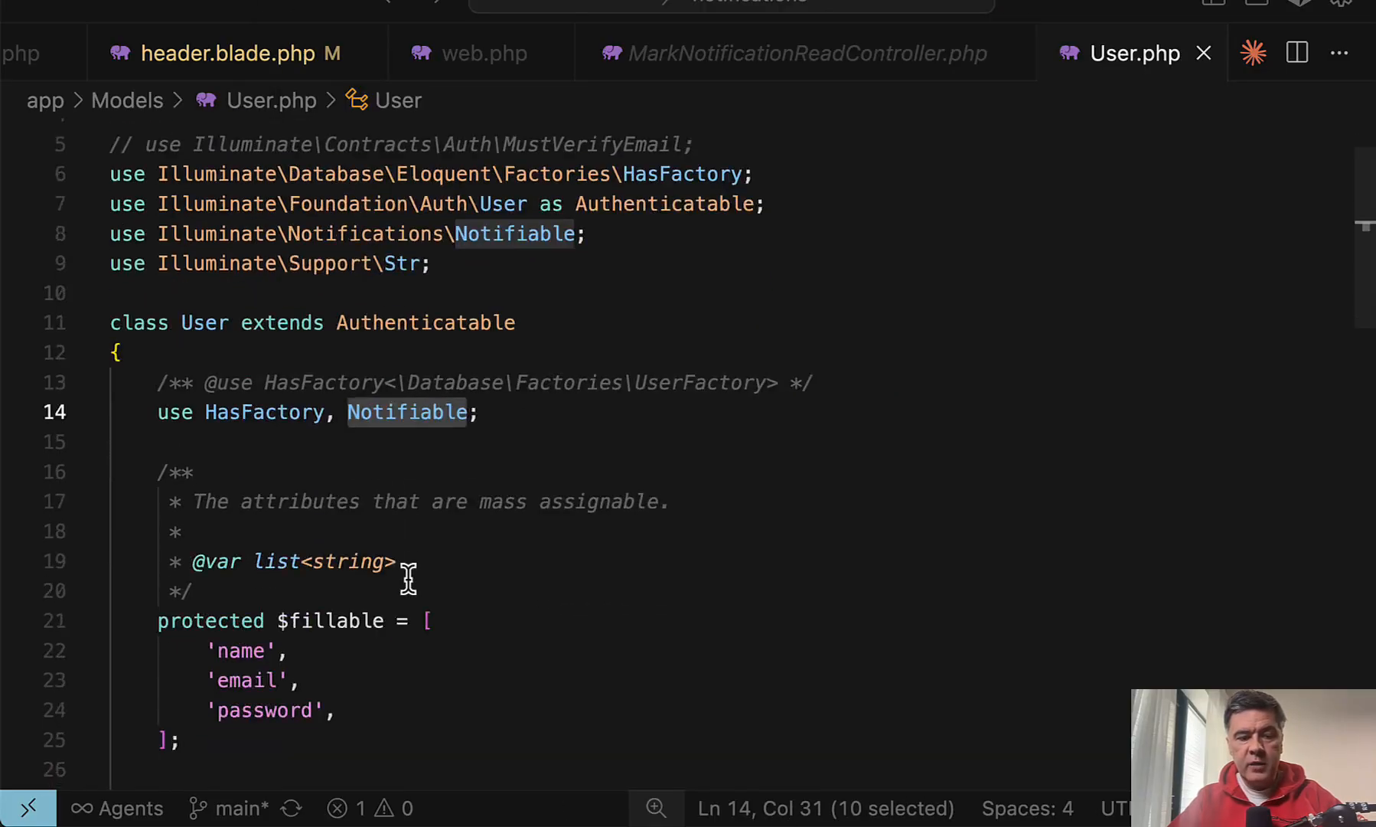
{"action": "scroll", "scroll_direction": "down", "scroll_amount": 3}
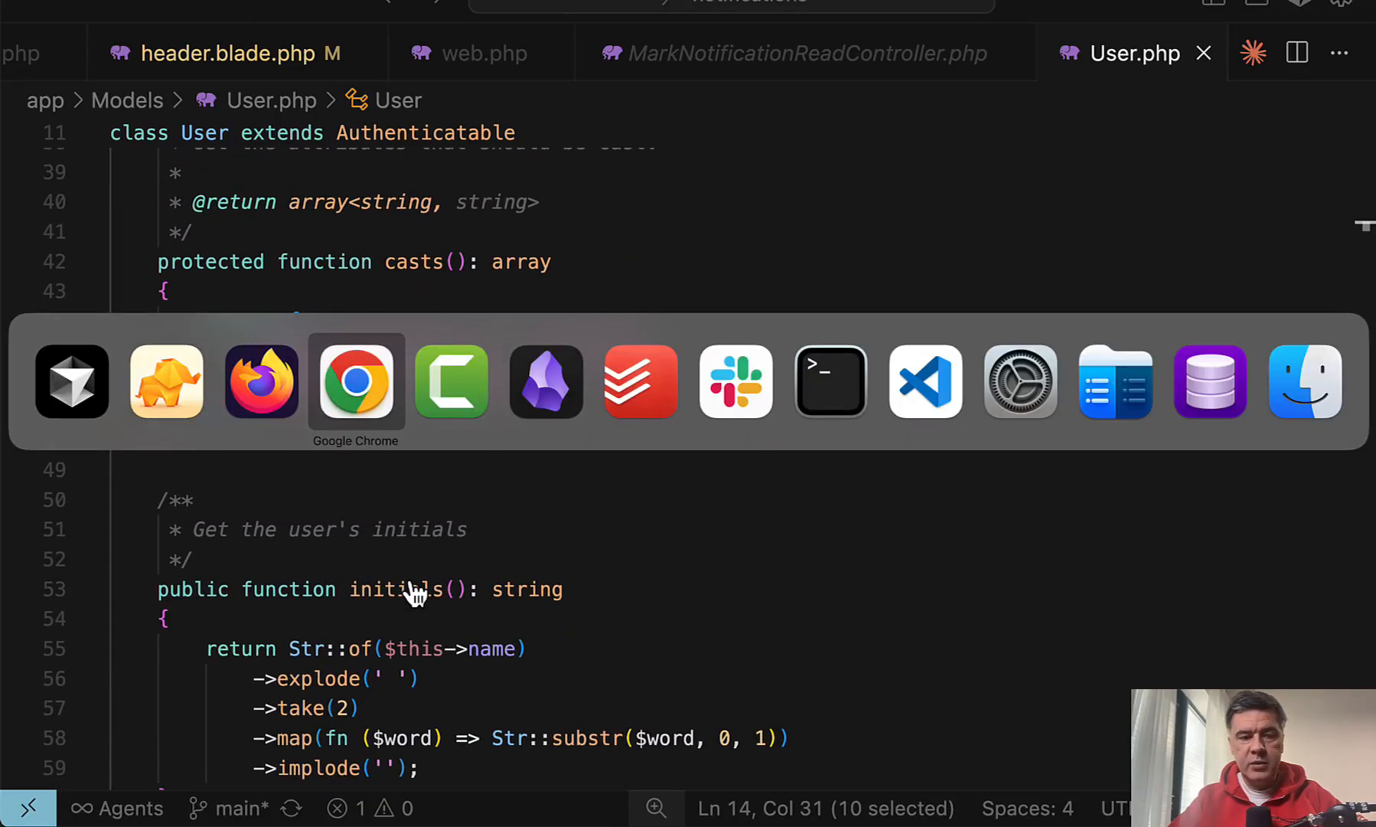
{"action": "left_click", "coordinate": [355, 381]}
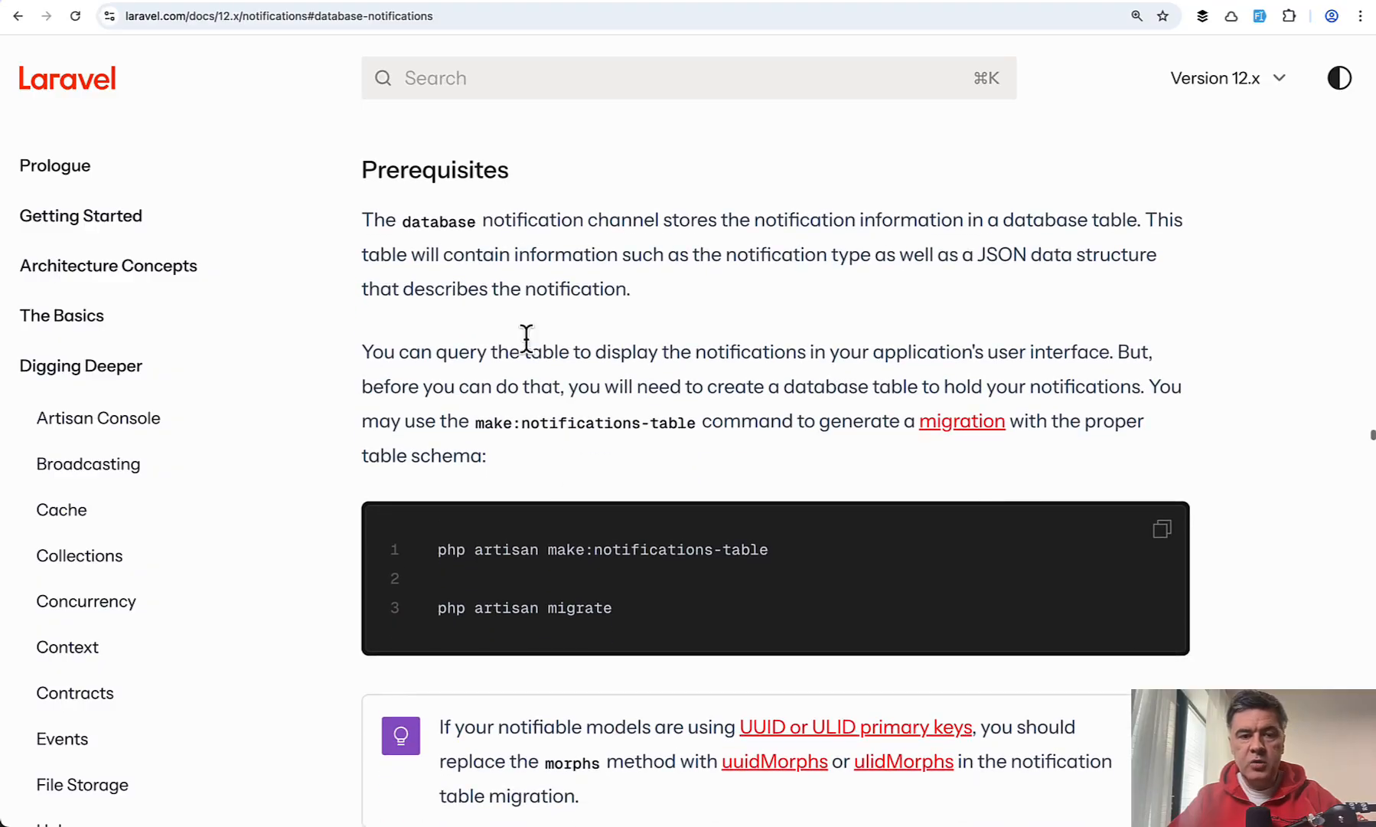
{"action": "scroll", "scroll_direction": "down", "scroll_amount": 3}
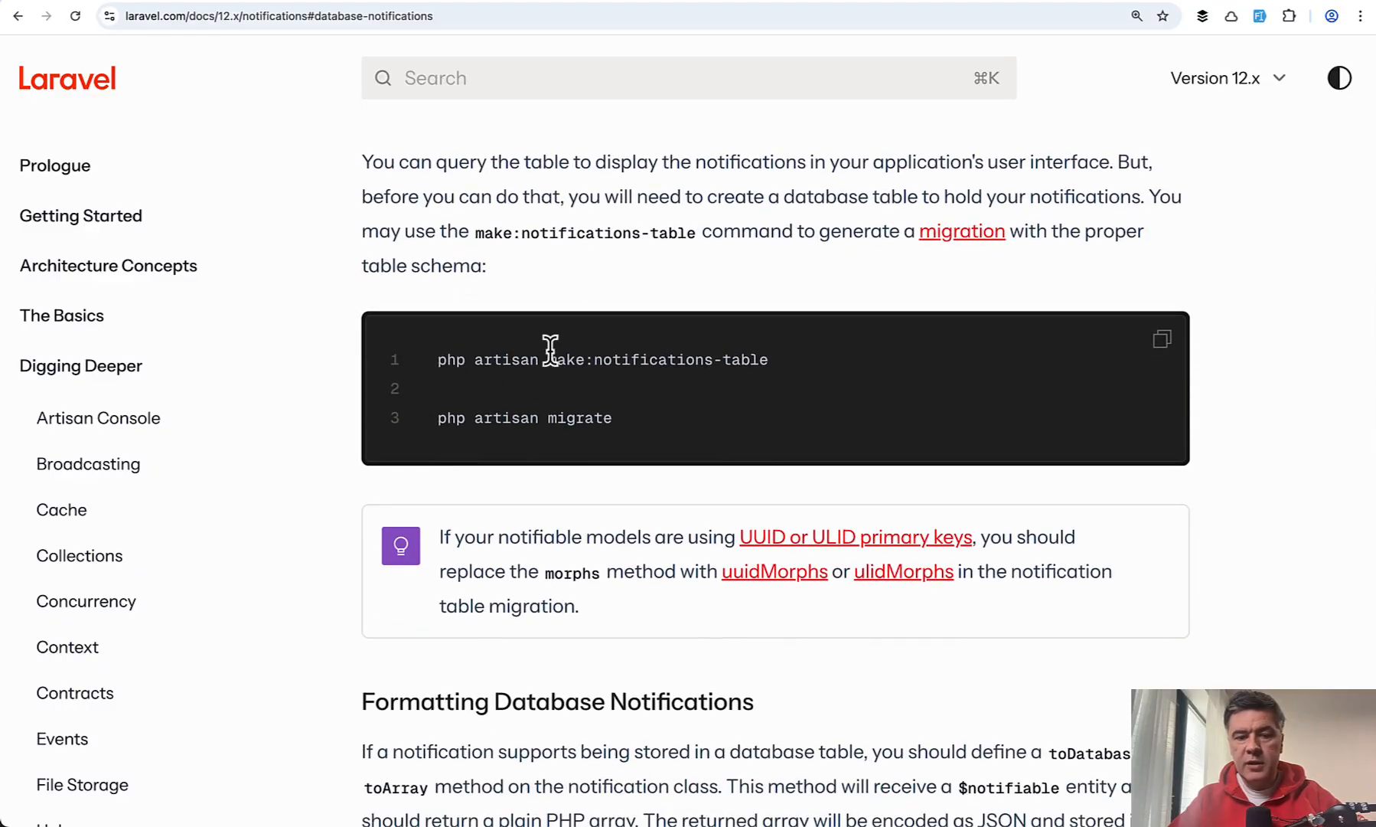
{"action": "left_click_drag", "start_coordinate": [548, 359], "coordinate": [741, 358]}
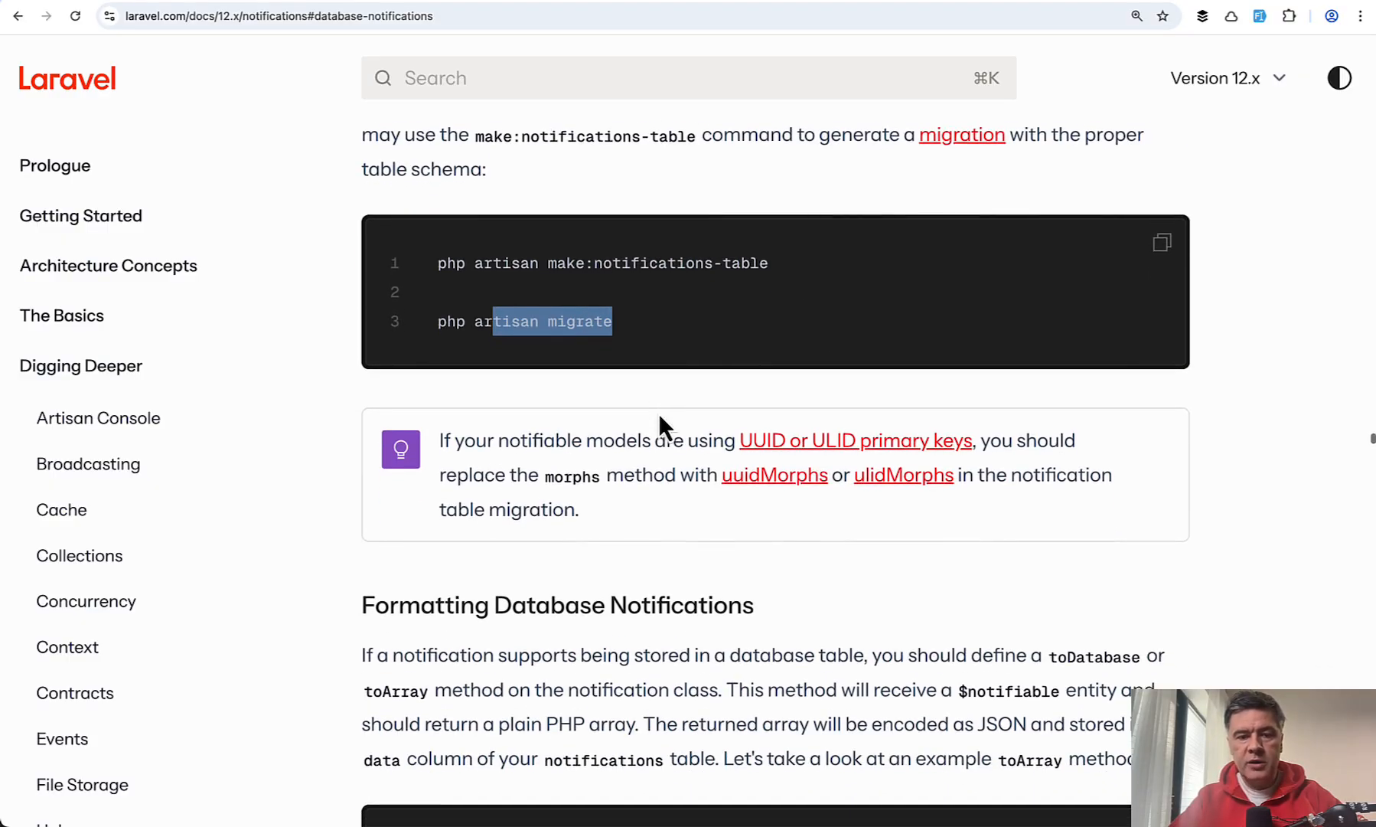
{"action": "scroll", "scroll_direction": "down", "scroll_amount": 3}
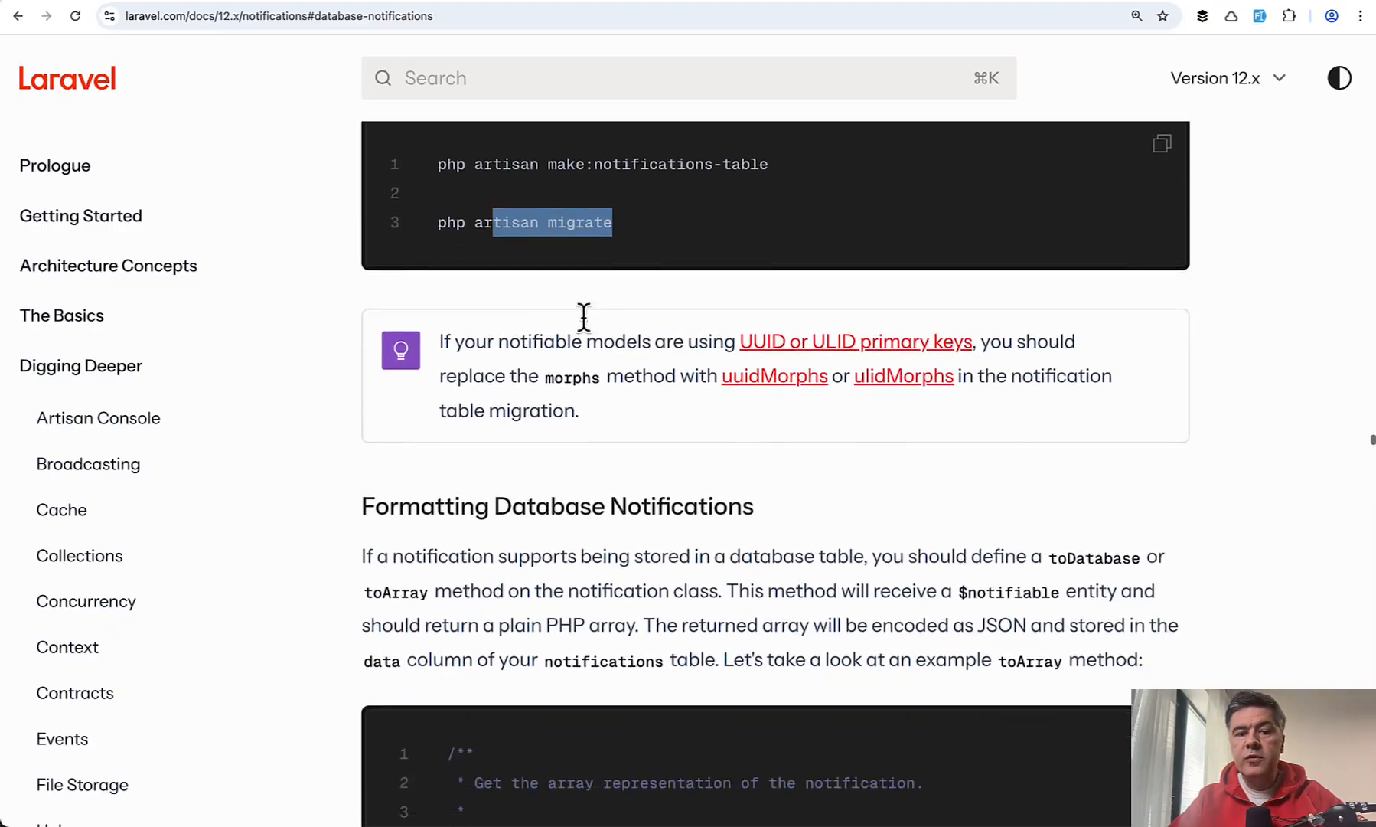
{"action": "scroll", "scroll_direction": "down", "scroll_amount": 3}
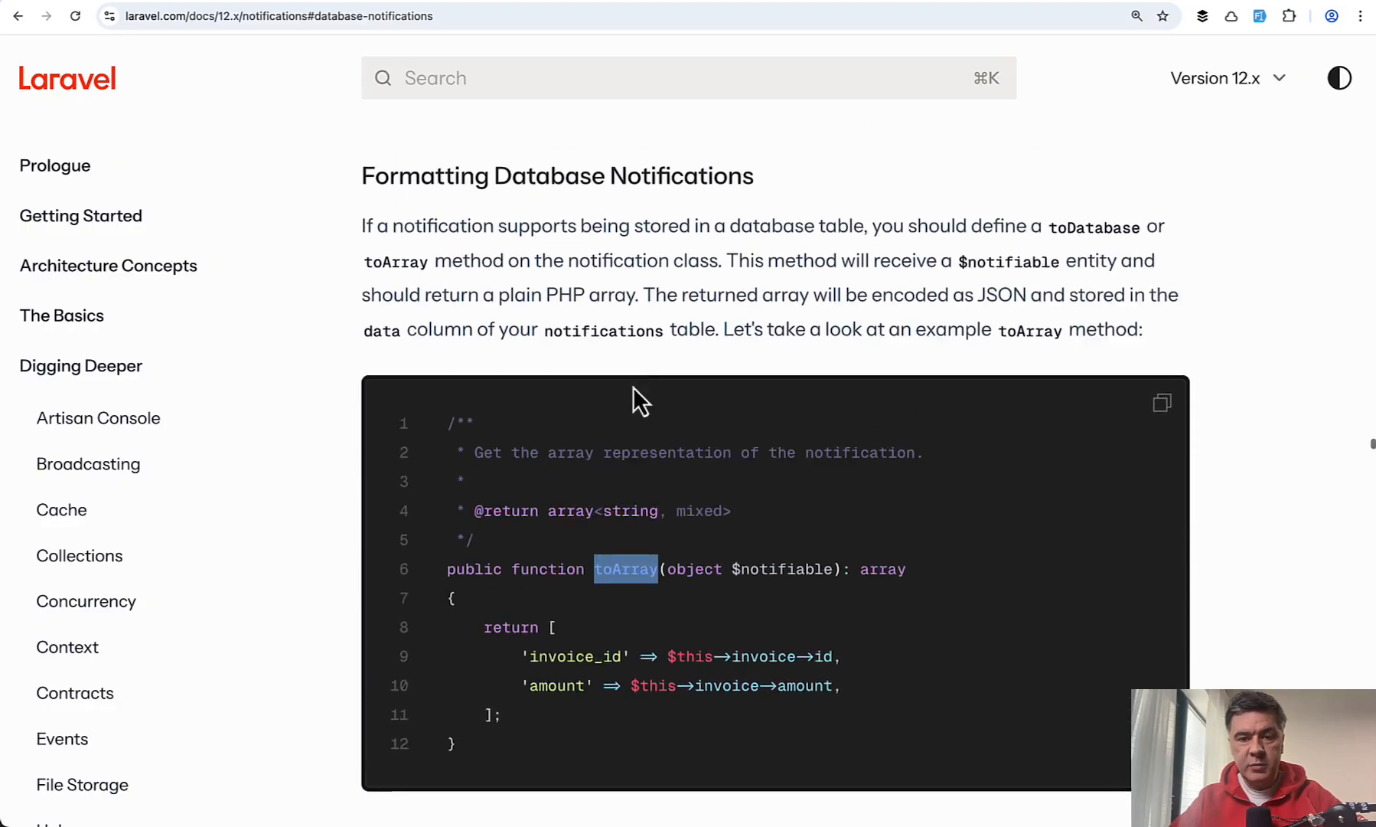
{"action": "scroll", "scroll_direction": "down", "scroll_amount": 3}
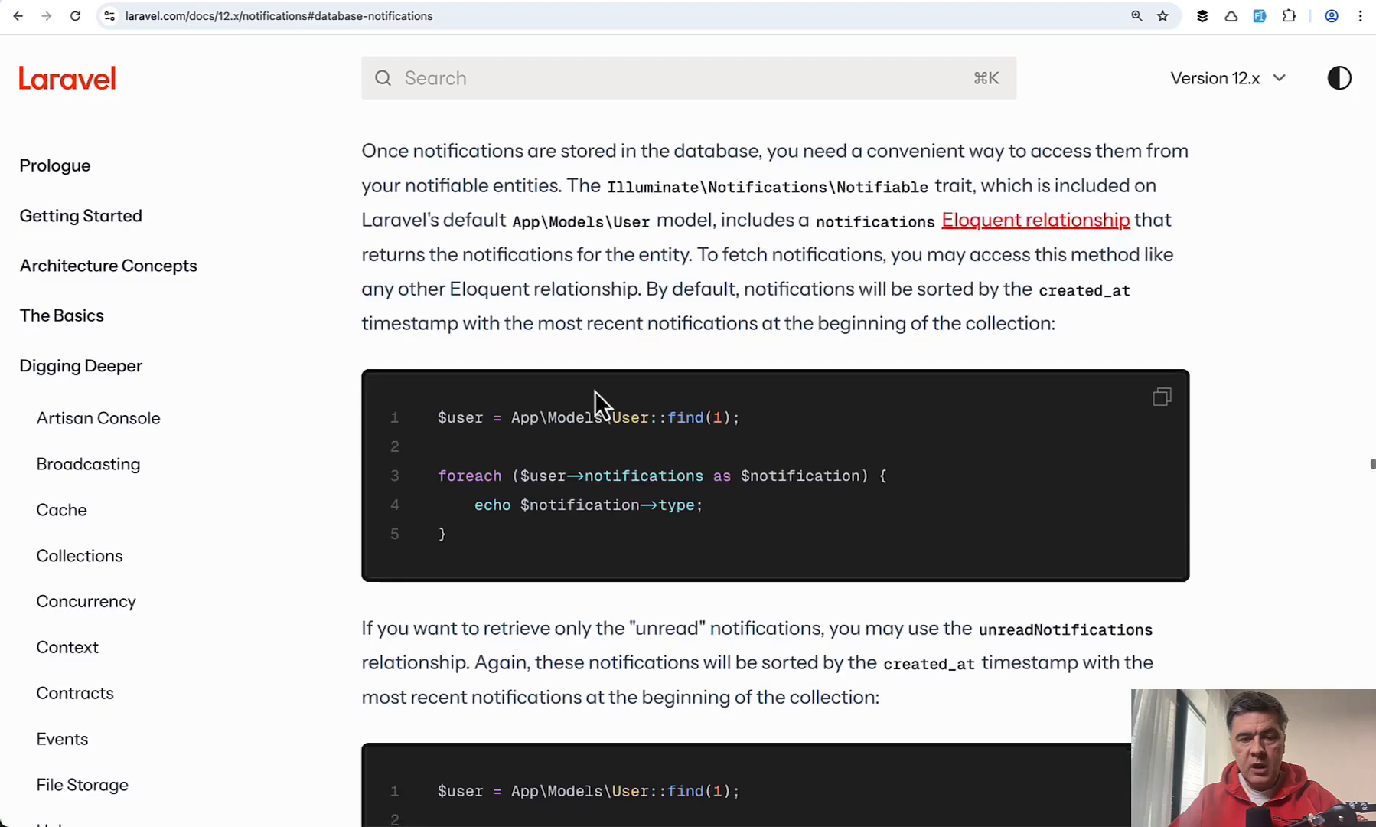
{"action": "scroll", "scroll_direction": "down", "scroll_amount": 3}
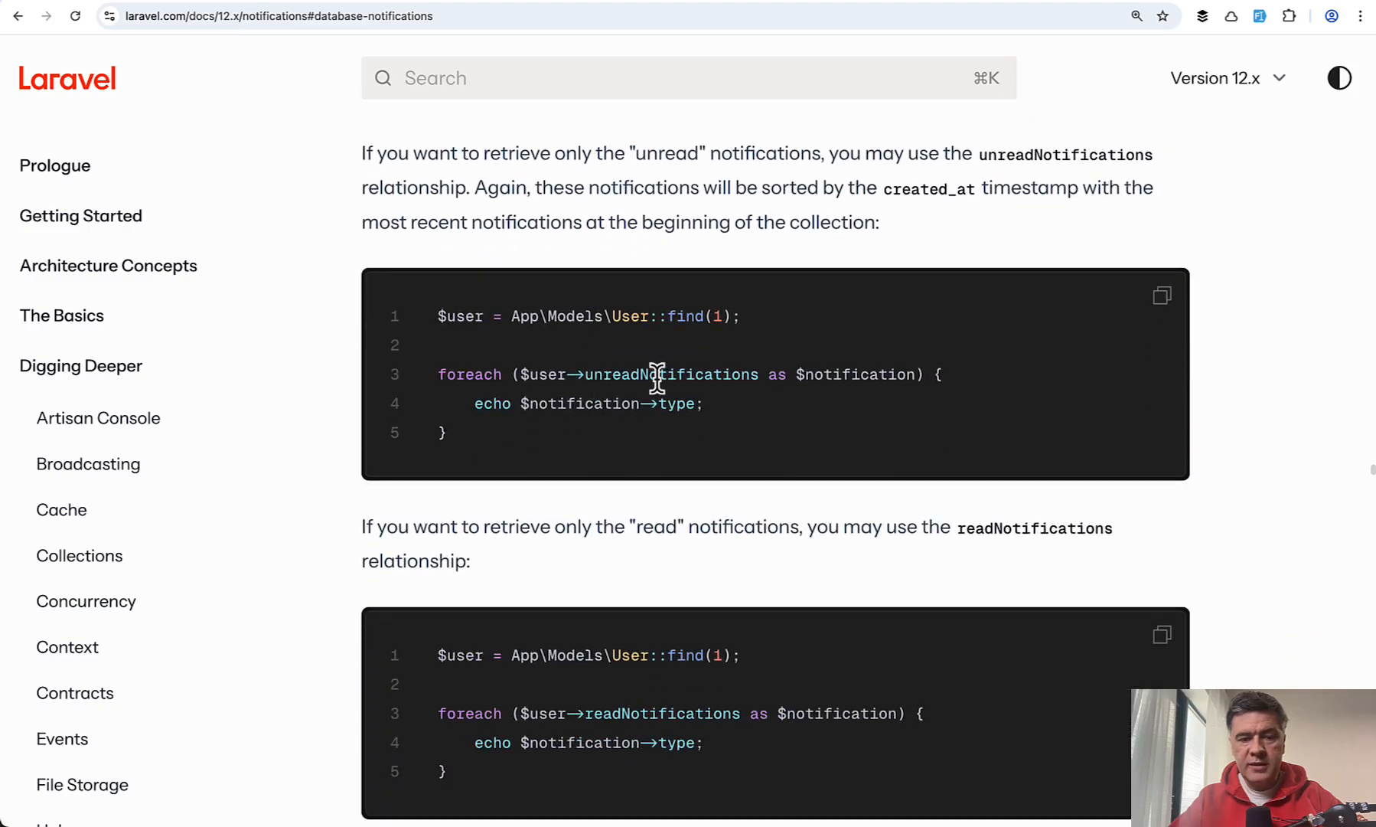
{"action": "double_click", "coordinate": [672, 374]}
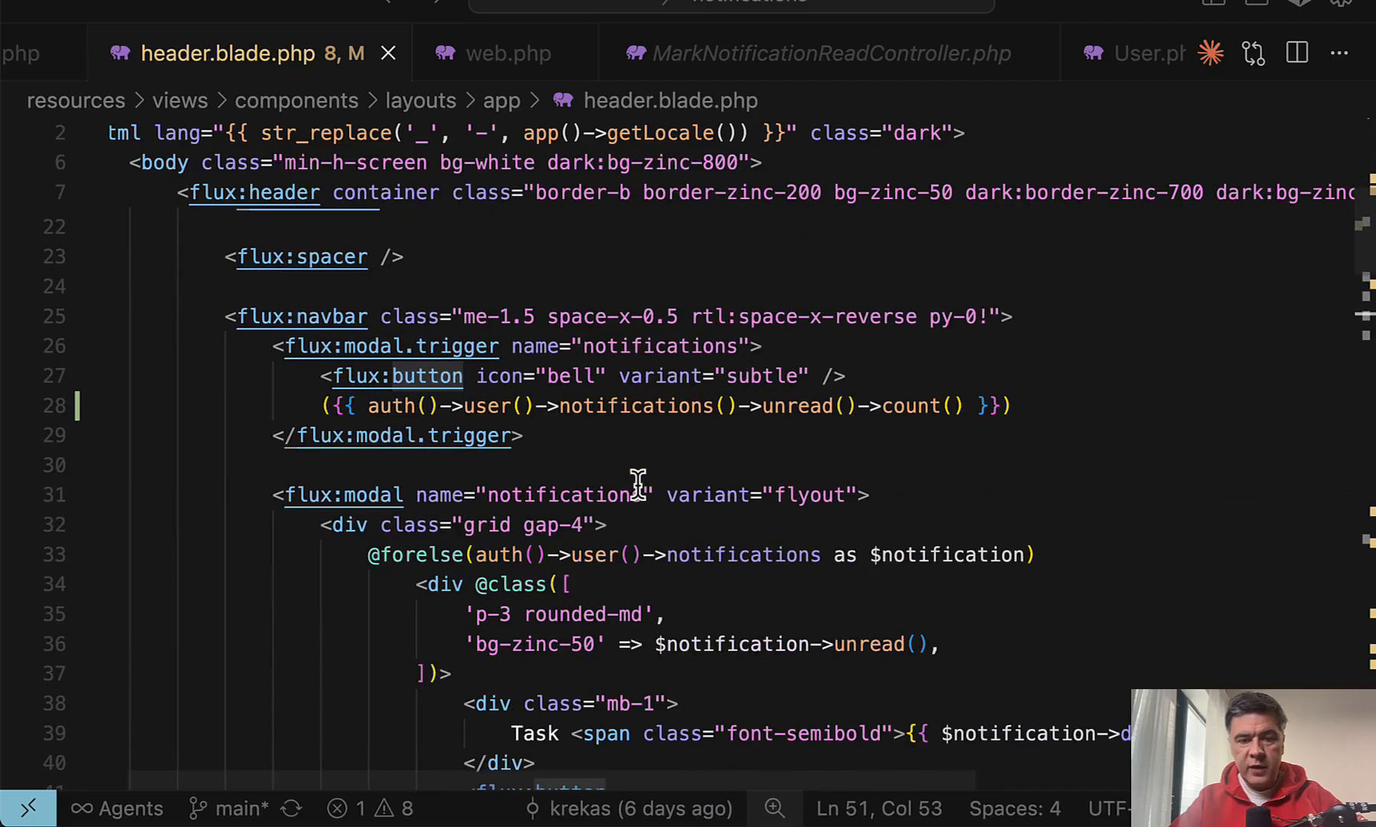
Step: Inspect the flux:modal.trigger bell with unread count, then switch to the Filament notifications docs
{"action": "double_click", "coordinate": [637, 406]}
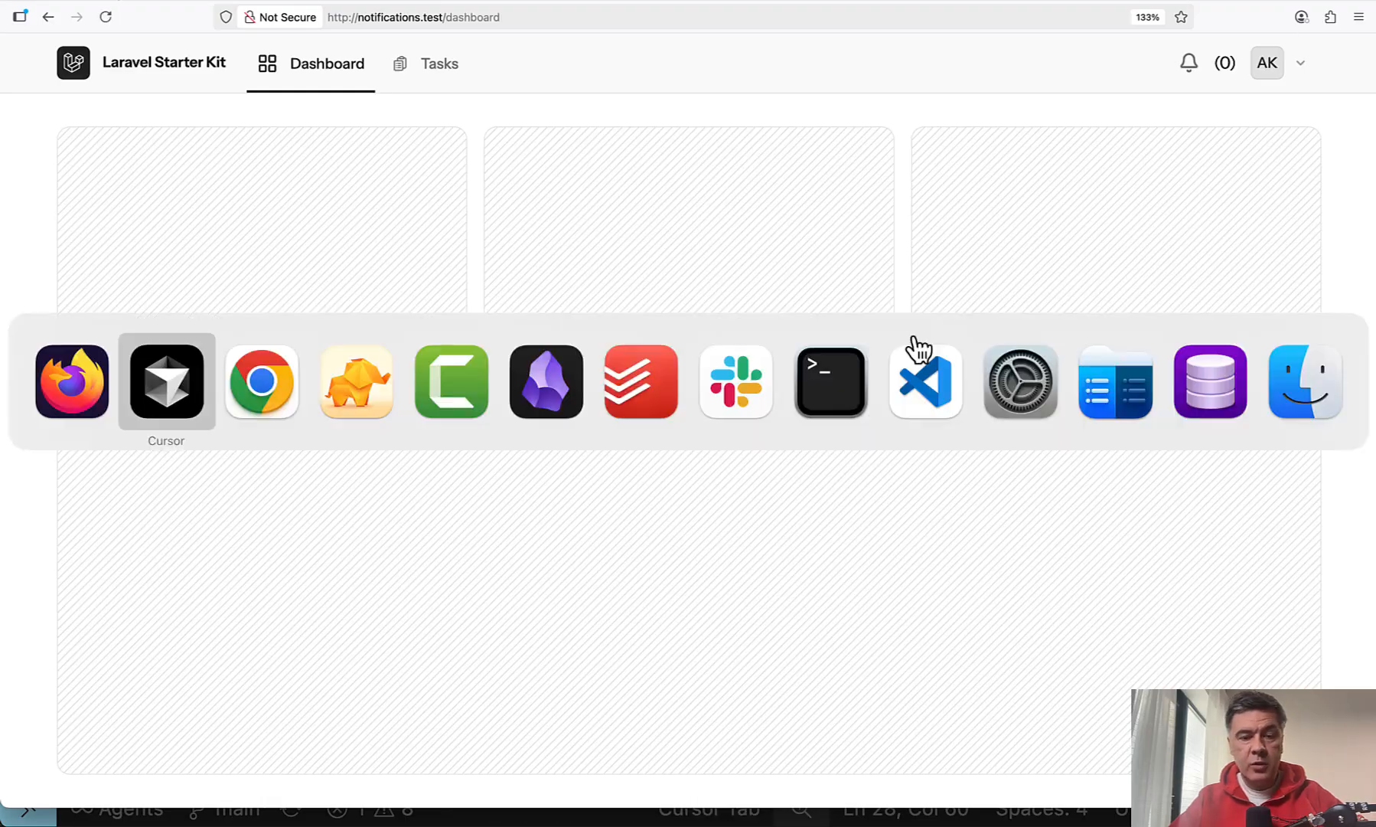
{"action": "left_click", "coordinate": [925, 381]}
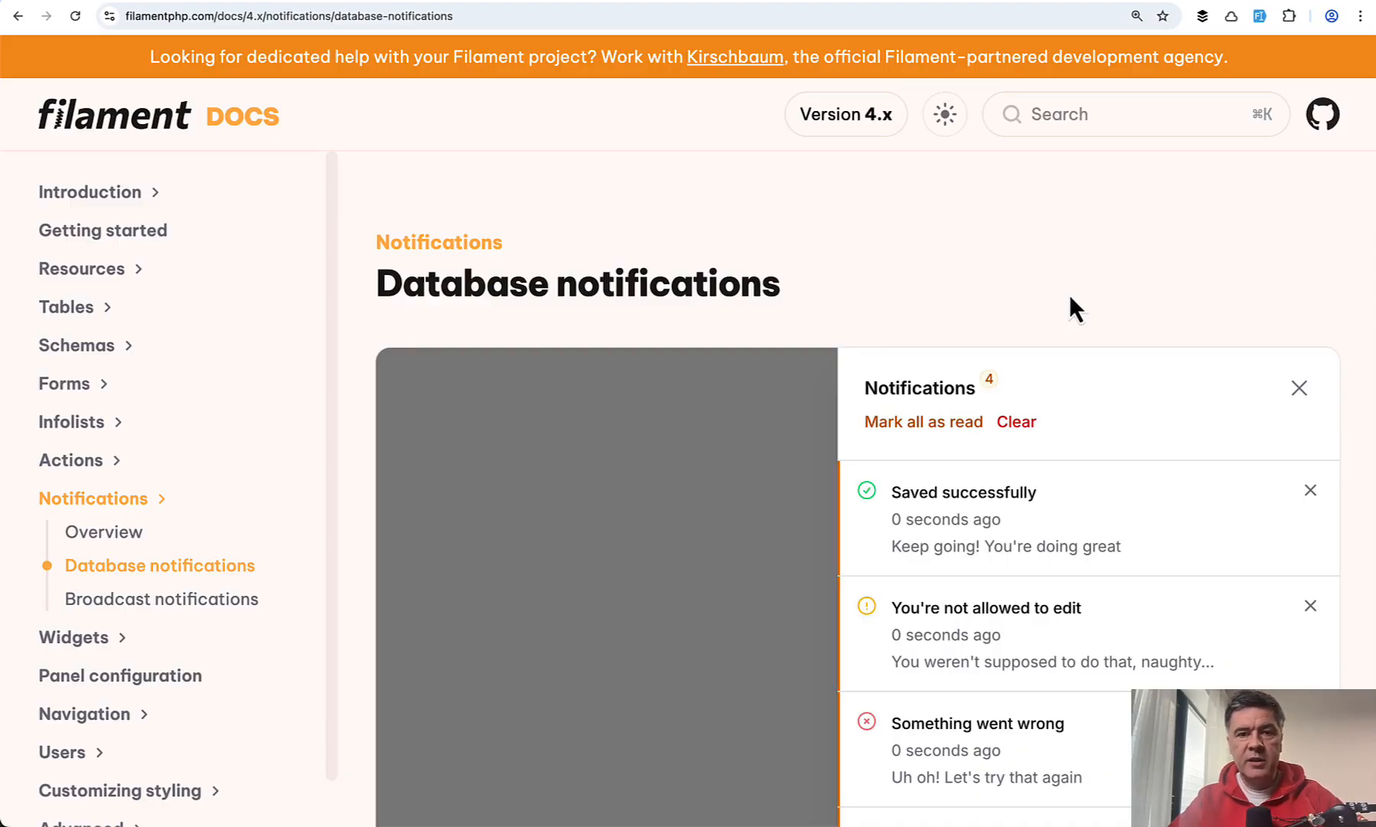
{"action": "mouse_move", "coordinate": [916, 300]}
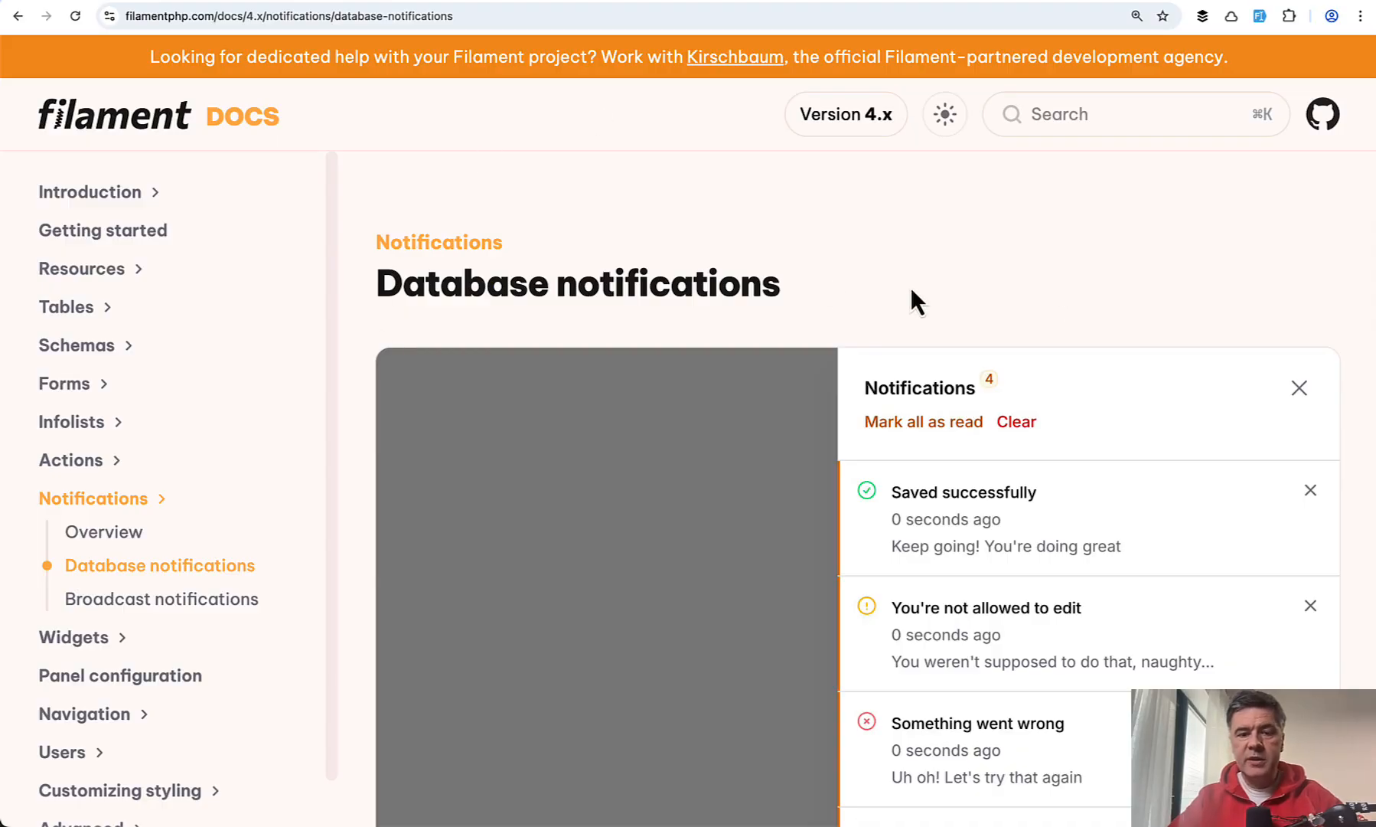
{"action": "scroll", "scroll_direction": "down", "scroll_amount": 3}
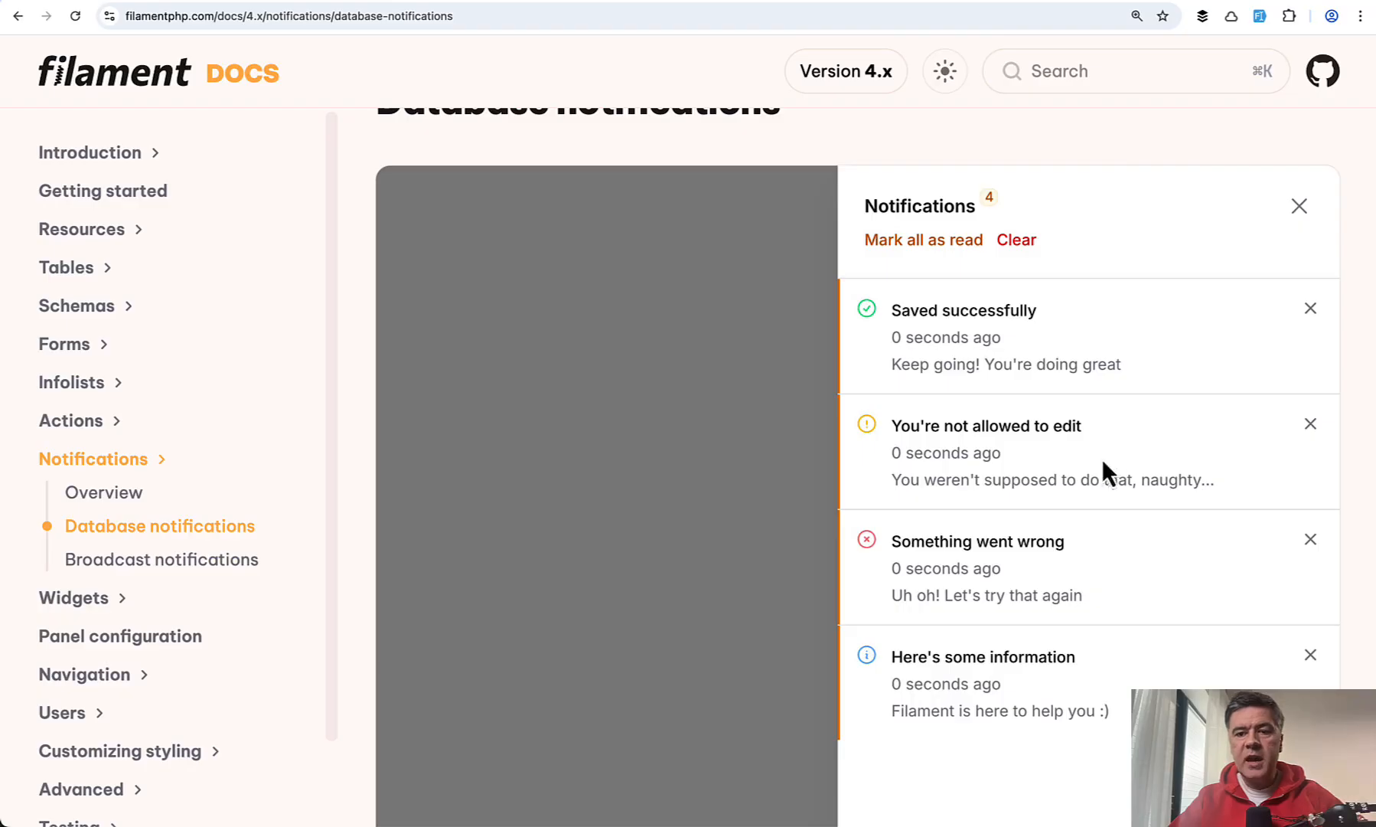
{"action": "scroll", "scroll_direction": "down", "scroll_amount": 3}
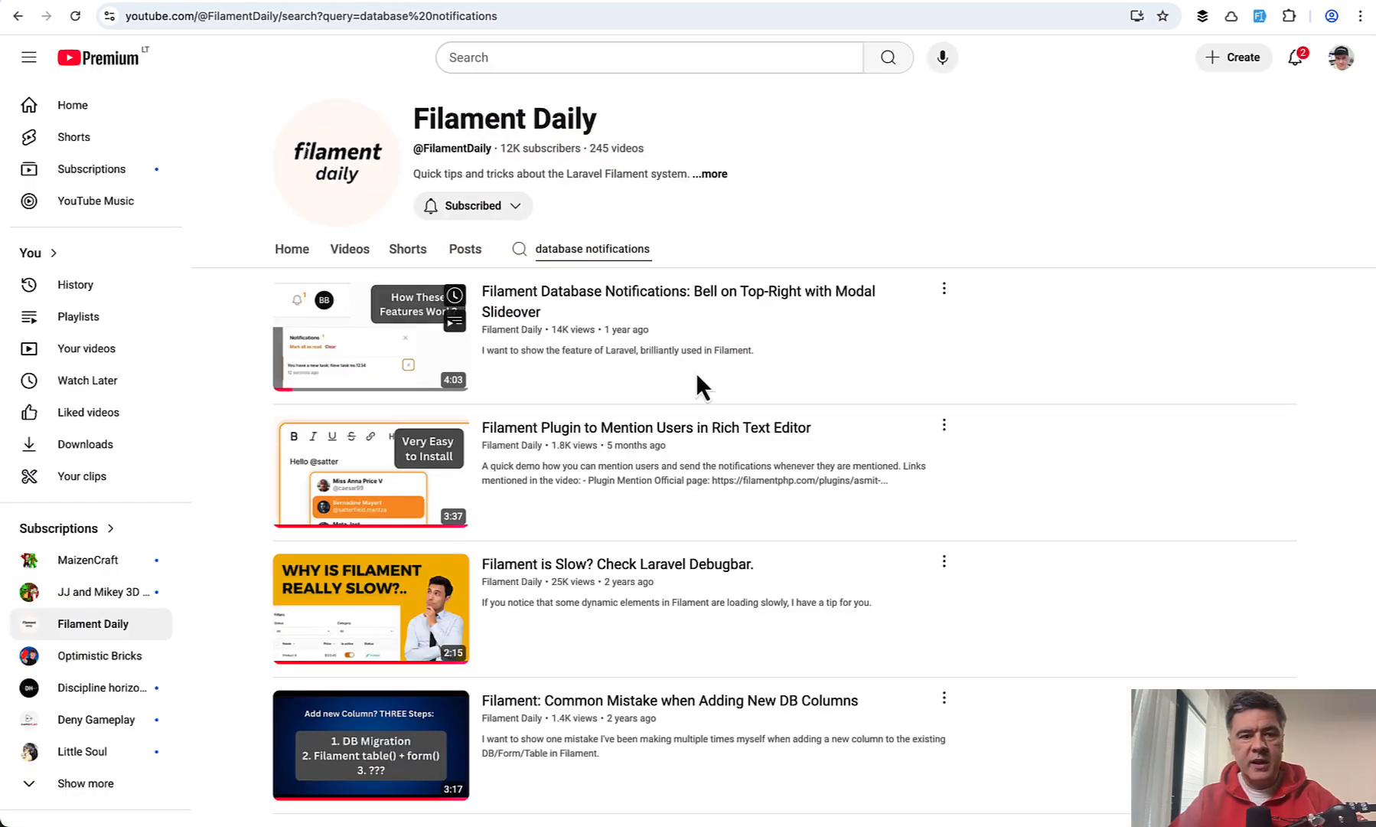
{"action": "mouse_move", "coordinate": [484, 304]}
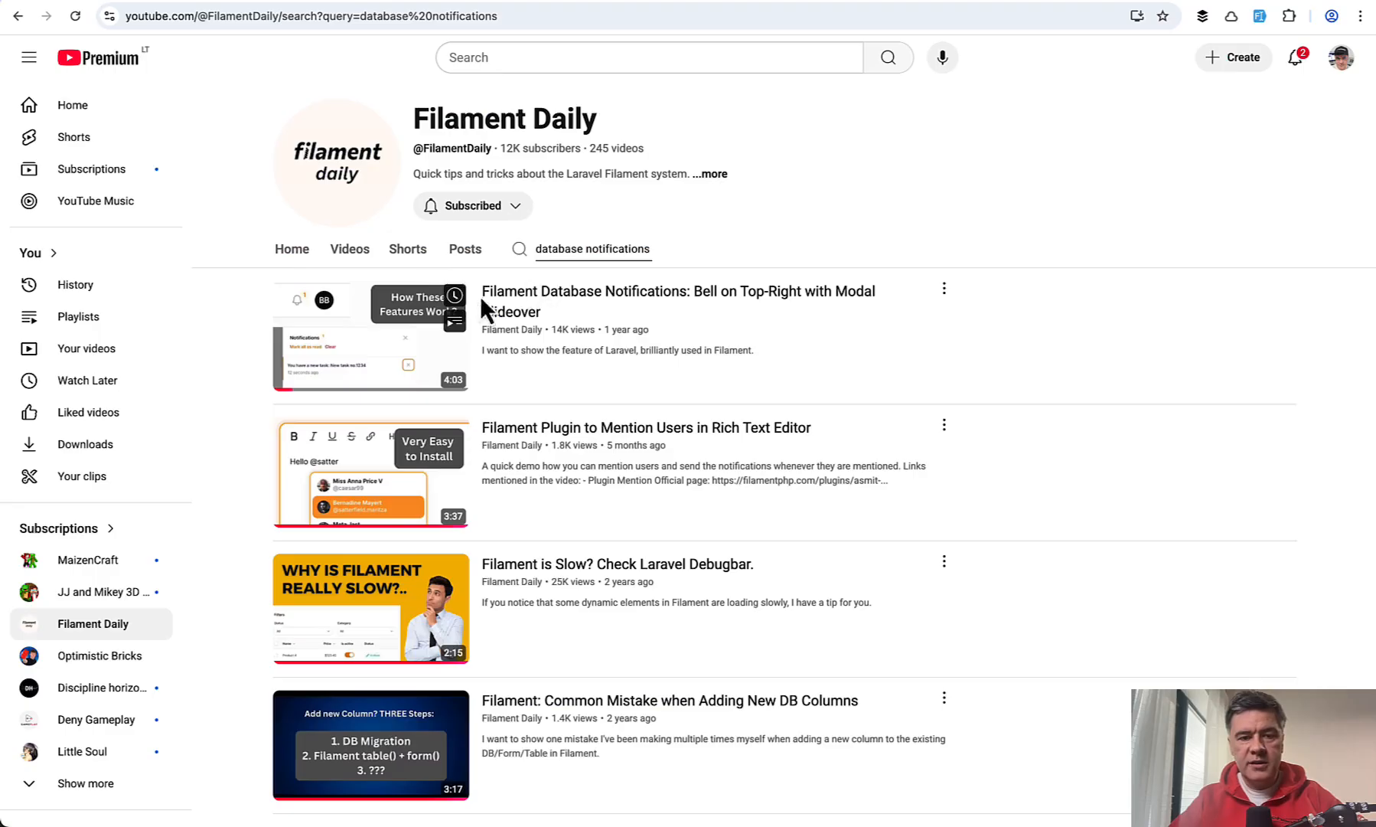
{"action": "mouse_move", "coordinate": [817, 357]}
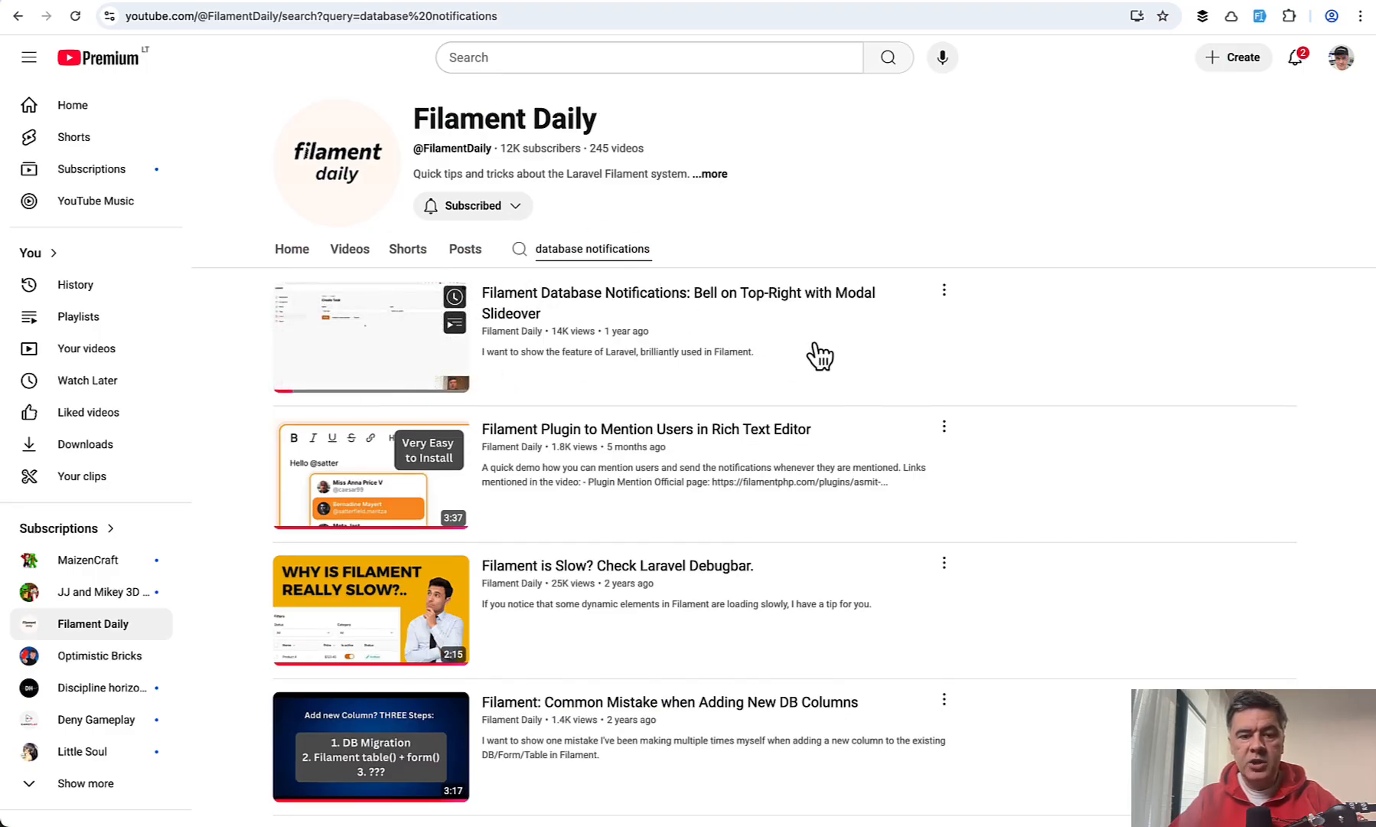